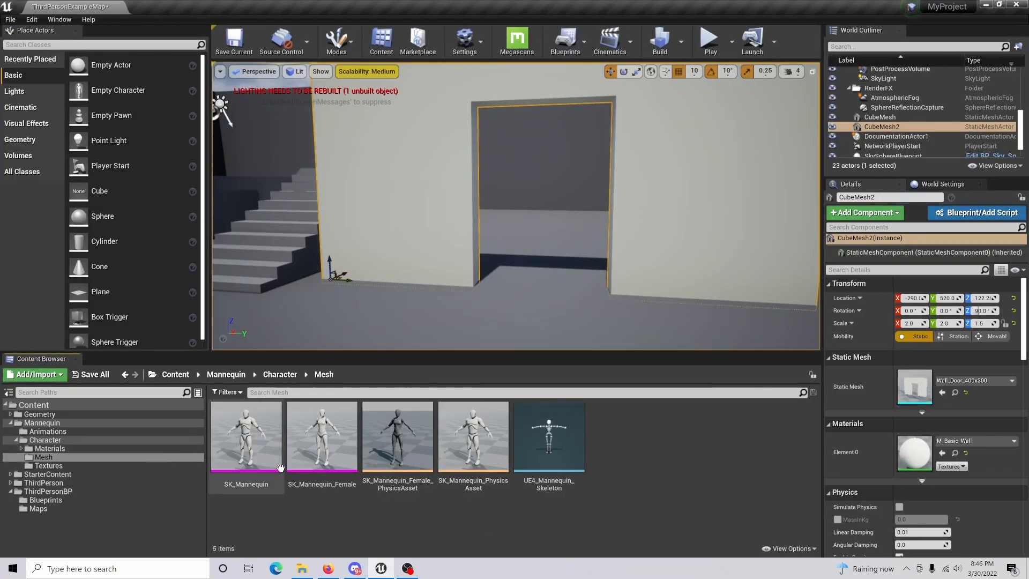
mouse_move(246, 436)
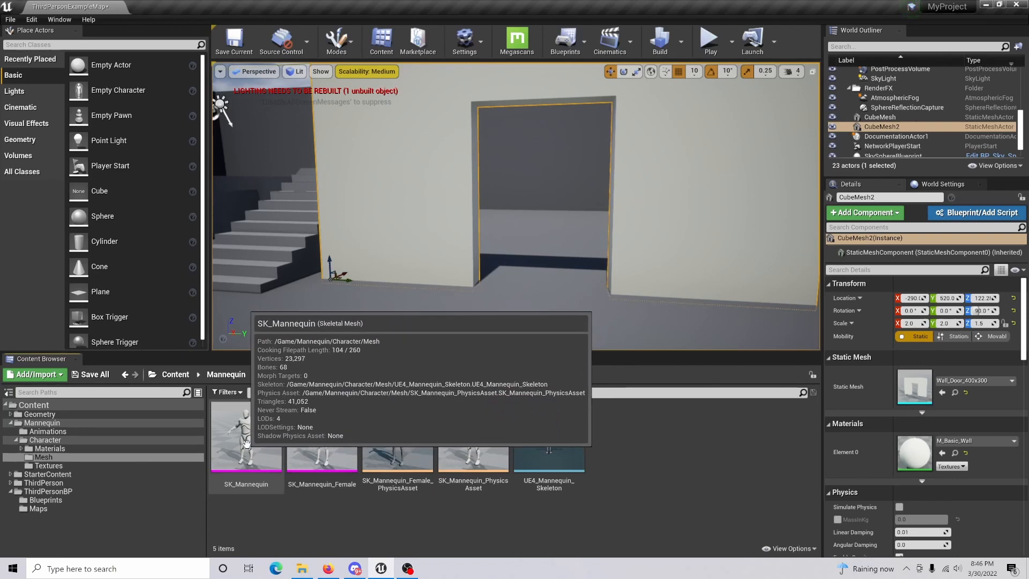
Step: Create a physics asset with default settings from the SK_Mannequin skeletal mesh
right_click(246, 436)
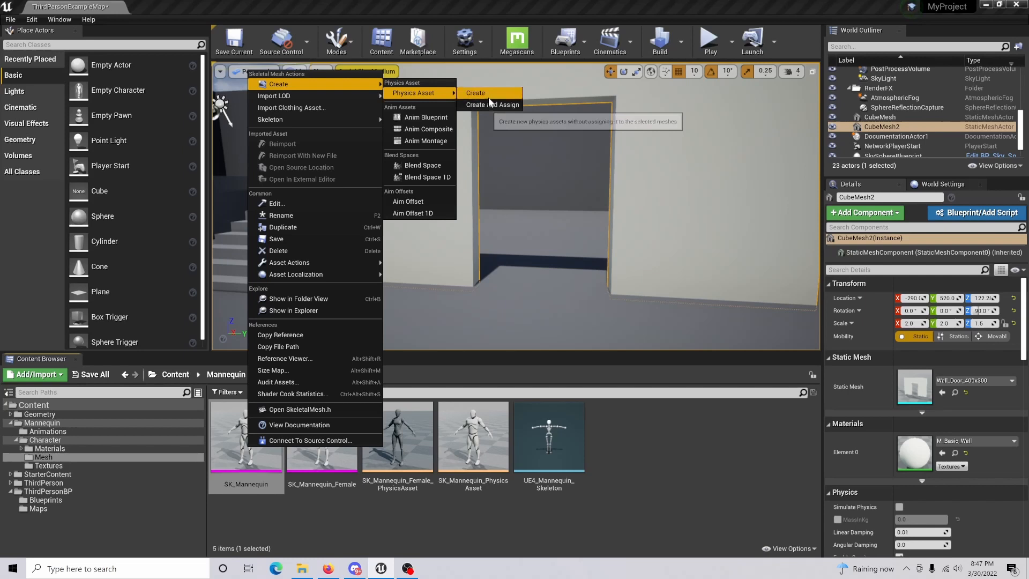
left_click(475, 92)
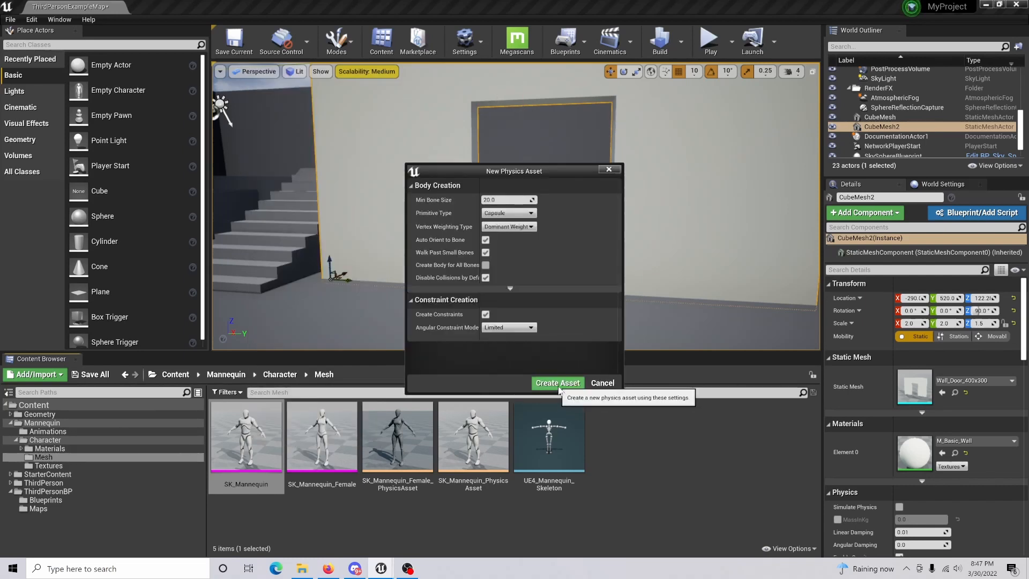
left_click(557, 382)
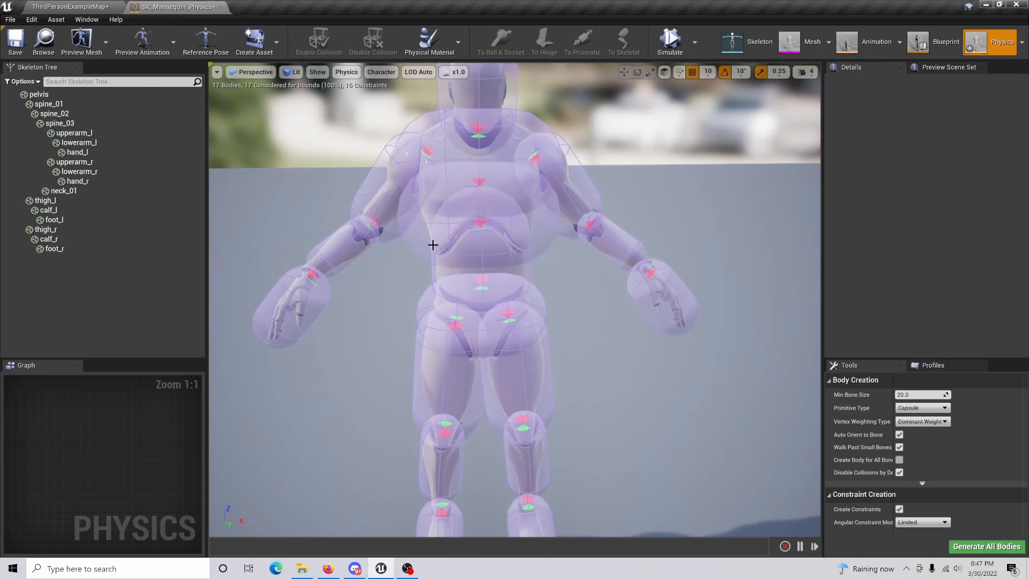
mouse_move(407, 245)
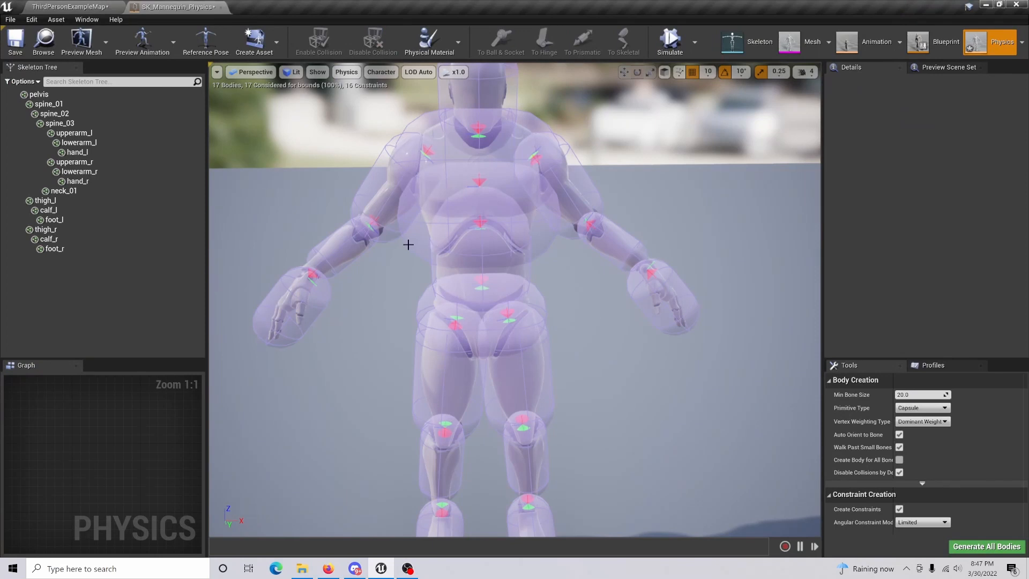
mouse_move(379, 154)
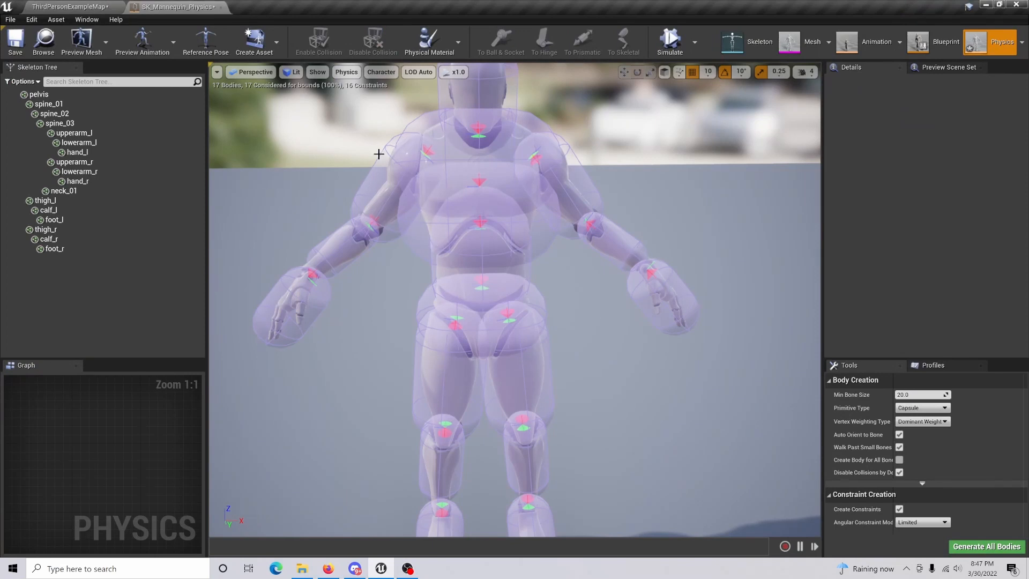
Step: Run a simulation preview of the generated 17-body mannequin physics asset
left_click(141, 41)
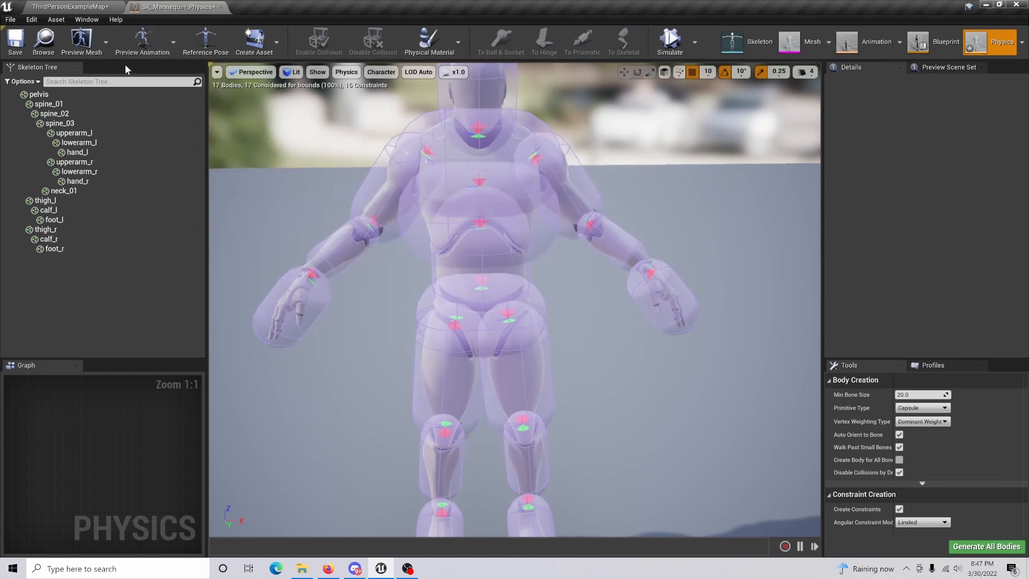
left_click(669, 41)
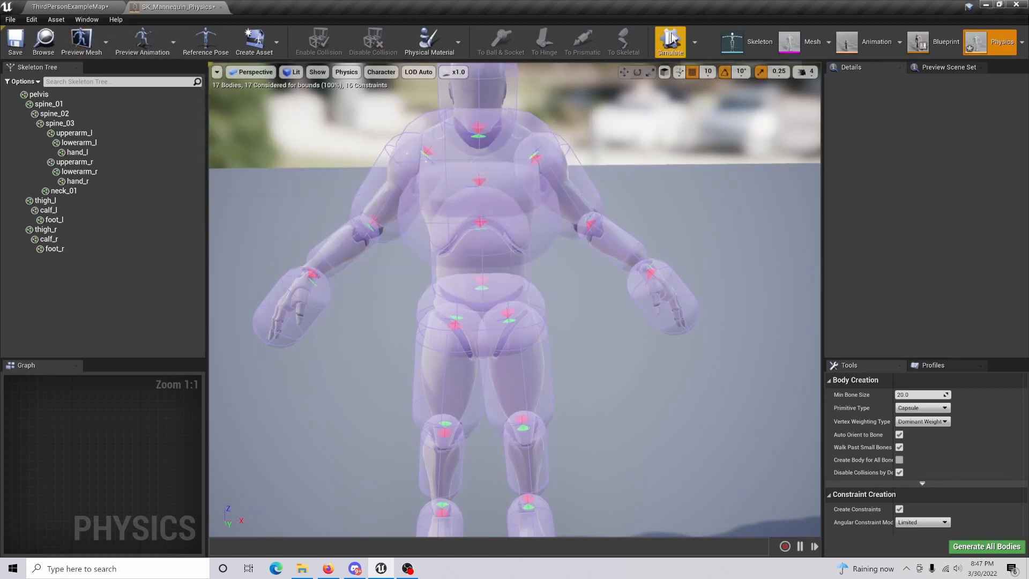
left_click(669, 42)
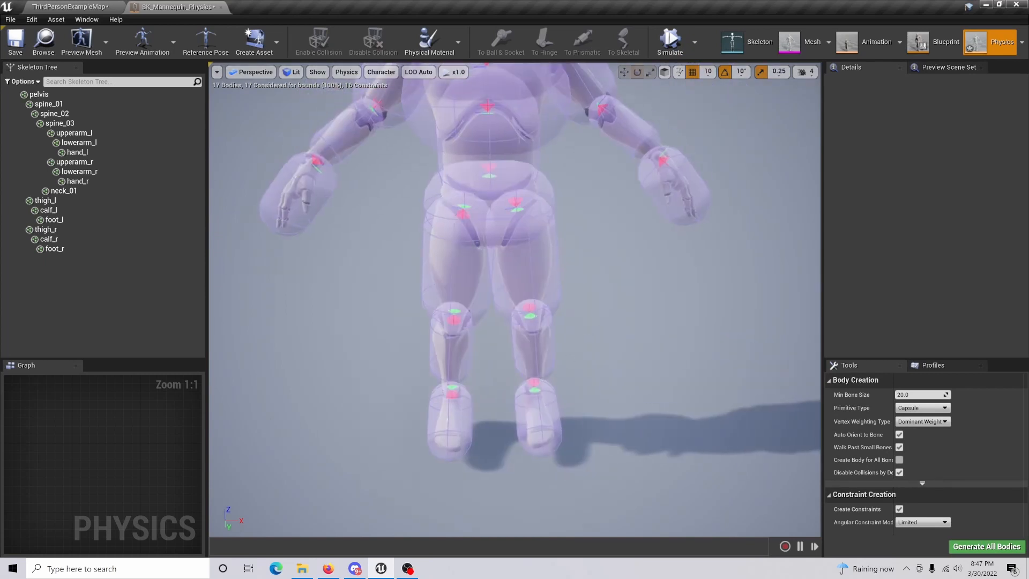
Step: Select and remove unwanted bodies, including calf_l and calf_r, leaving 9 bodies
left_click(531, 384)
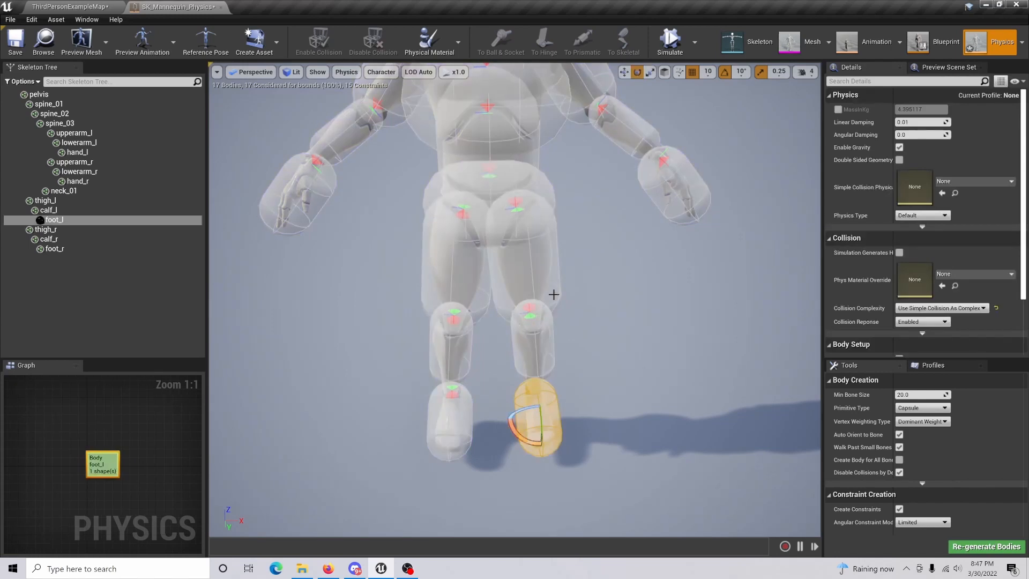
left_click(48, 239)
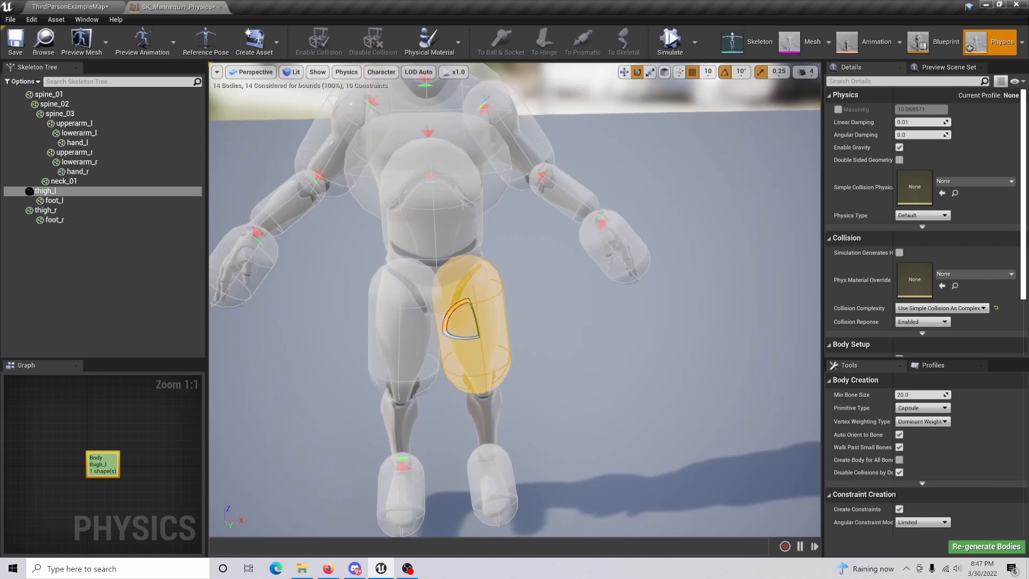
left_click(76, 142)
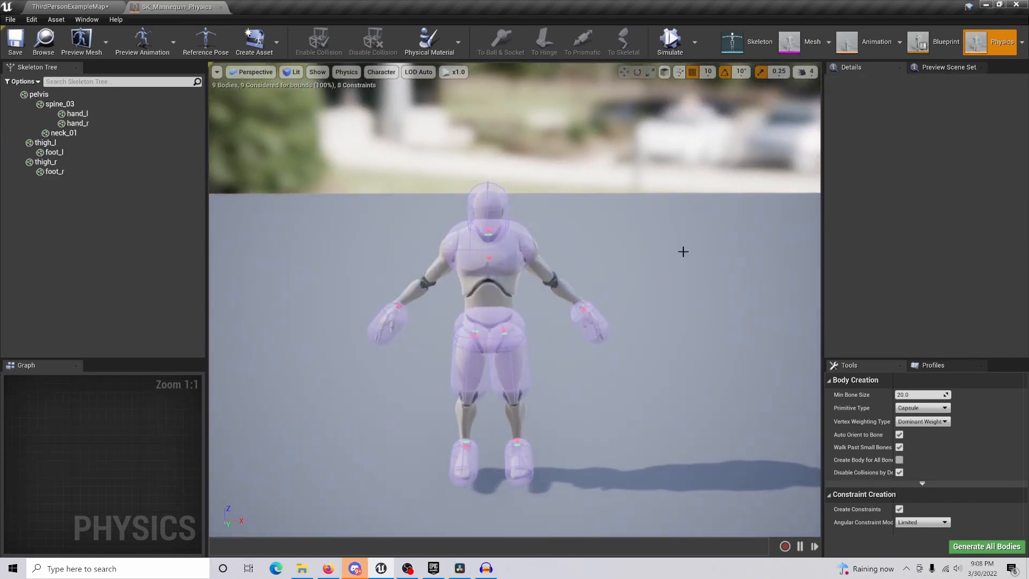
mouse_move(670, 42)
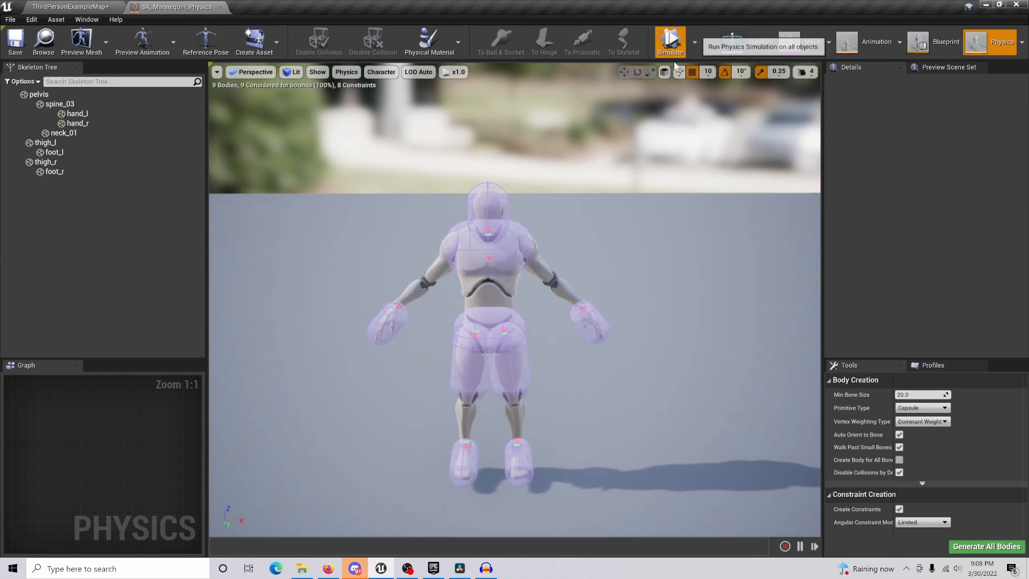
Step: Simulate the 9-body ragdoll, then close the SK_Mannequin_Physics editor
left_click(670, 41)
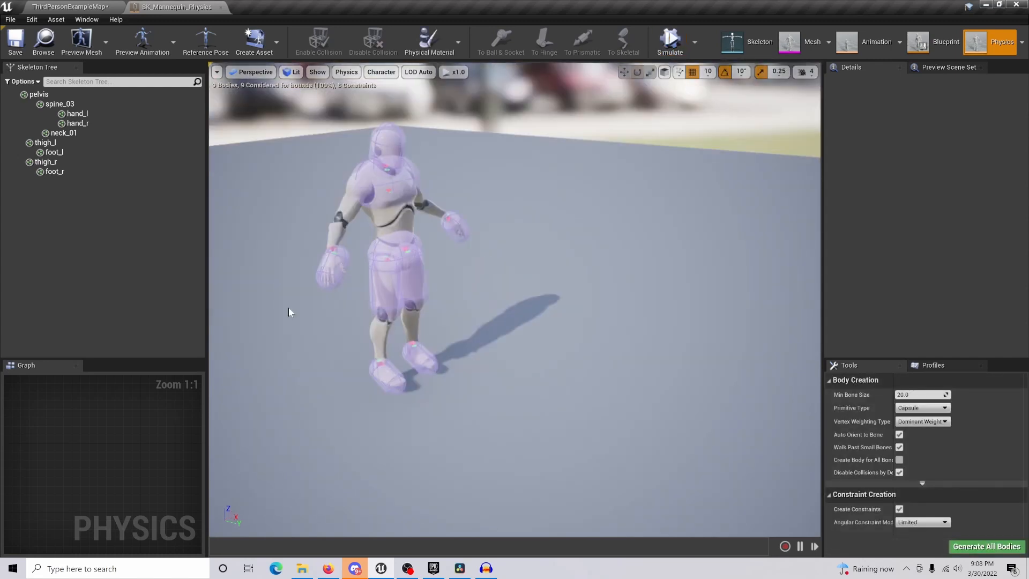
mouse_move(334, 195)
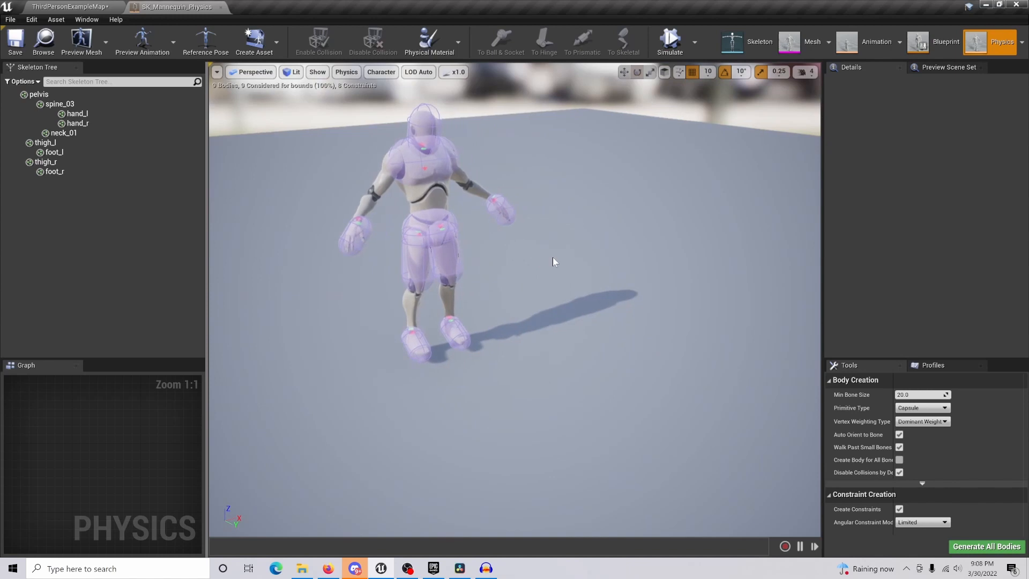
mouse_move(488, 197)
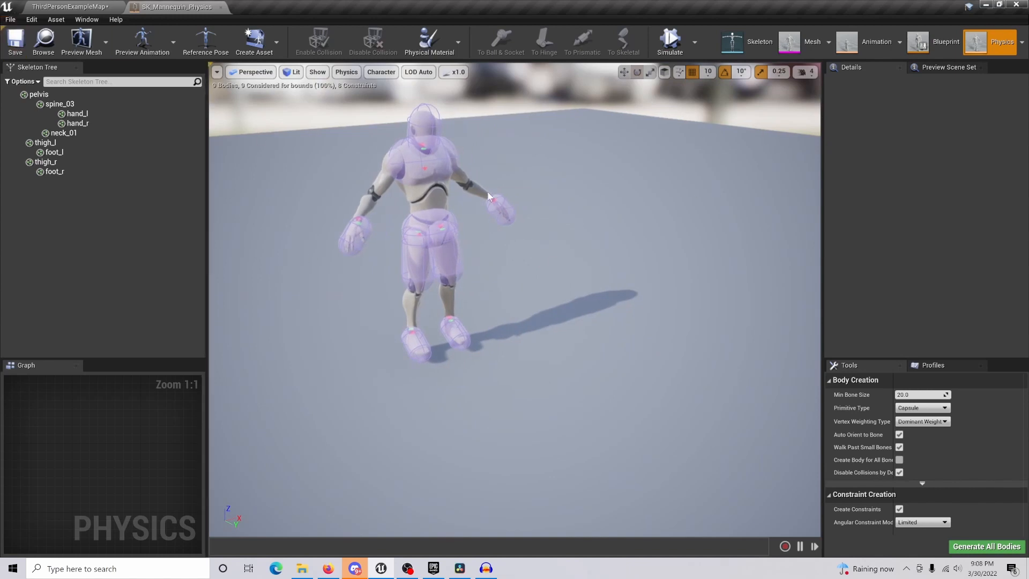
mouse_move(222, 7)
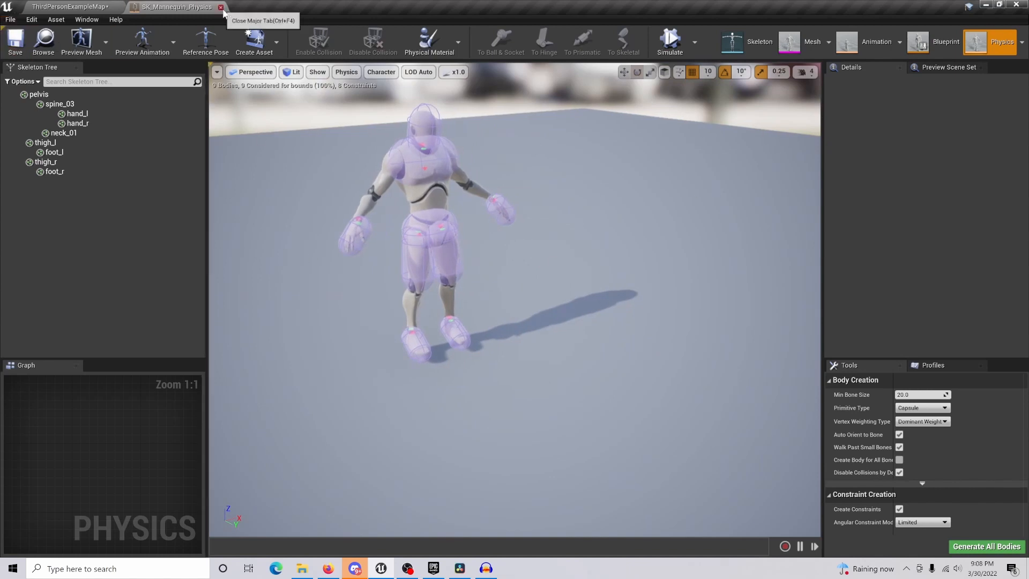
left_click(221, 6)
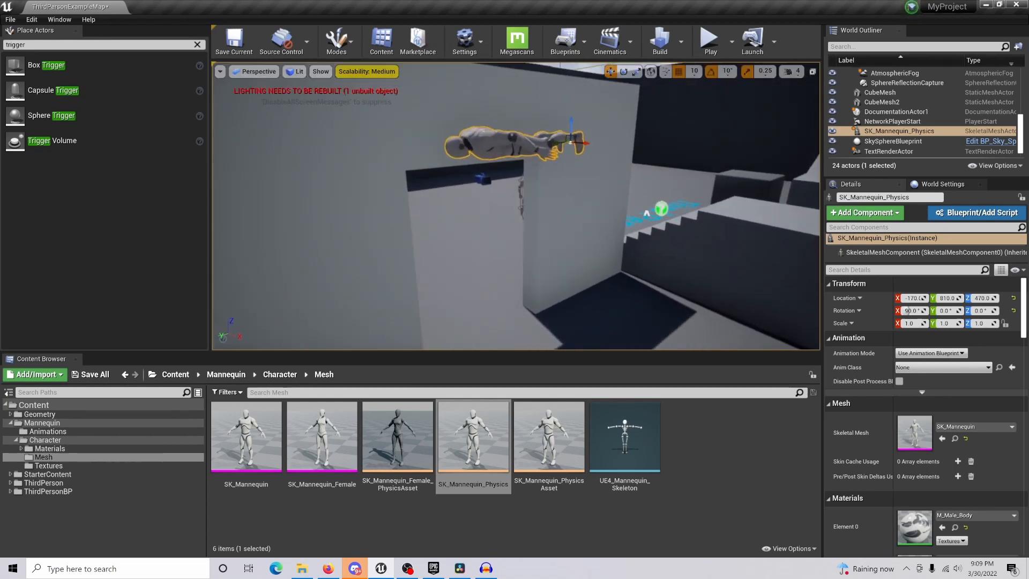
Step: Toggle Simulate Physics and Actor Hidden In Game on the mannequin, then simulate the drop
scroll("down", 3)
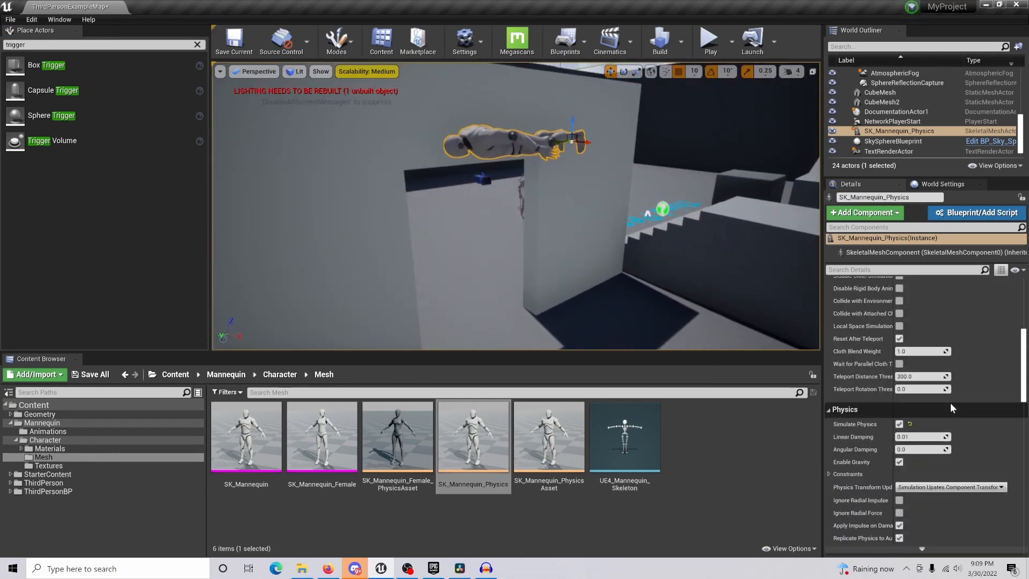
left_click(899, 424)
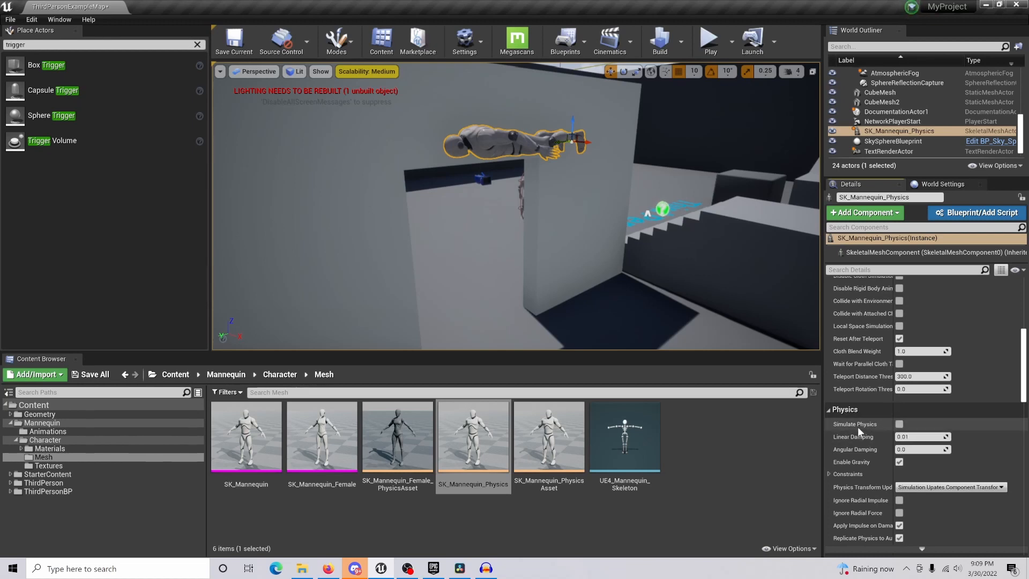
scroll("down", 3)
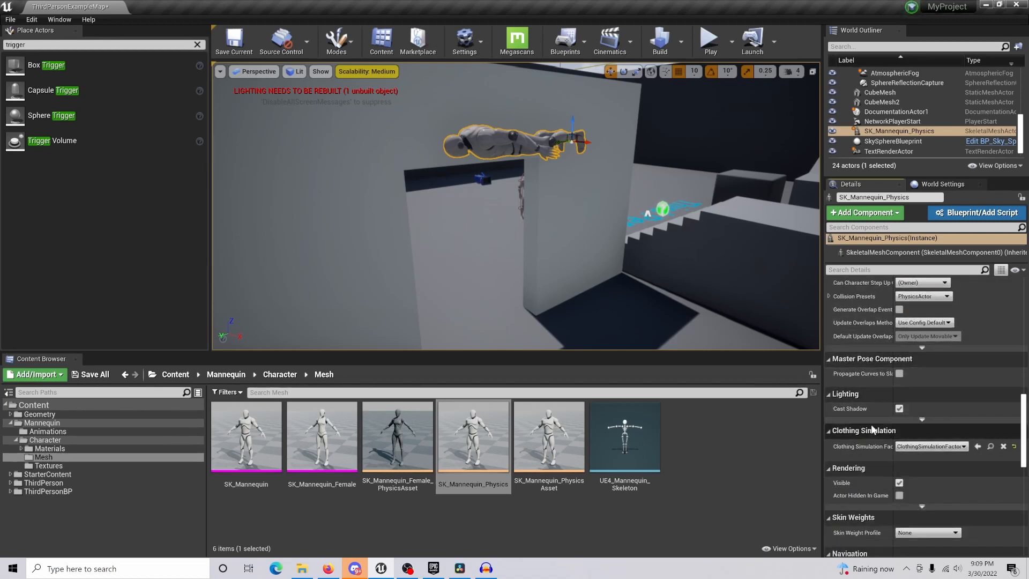
scroll("down", 3)
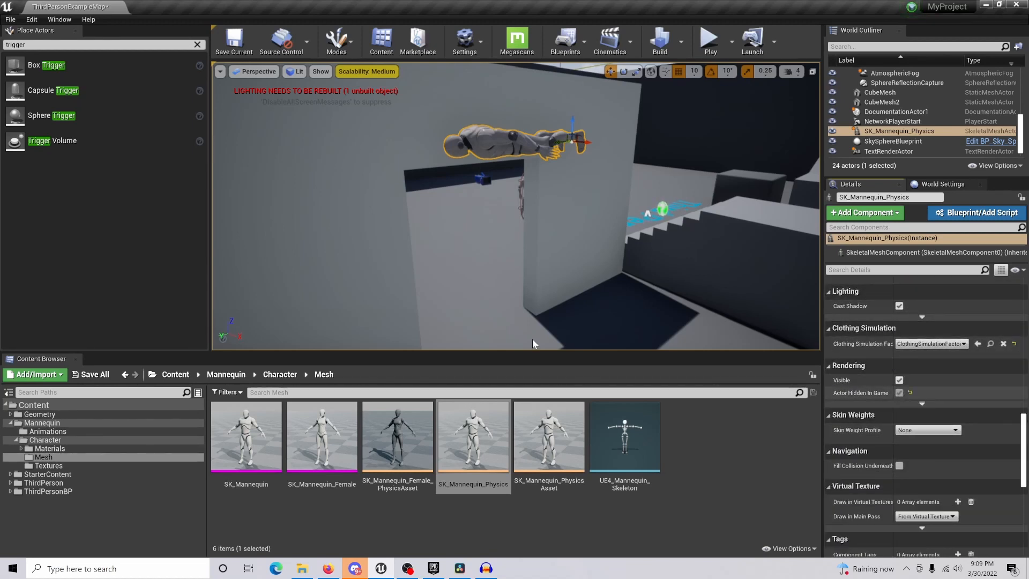
left_click(724, 40)
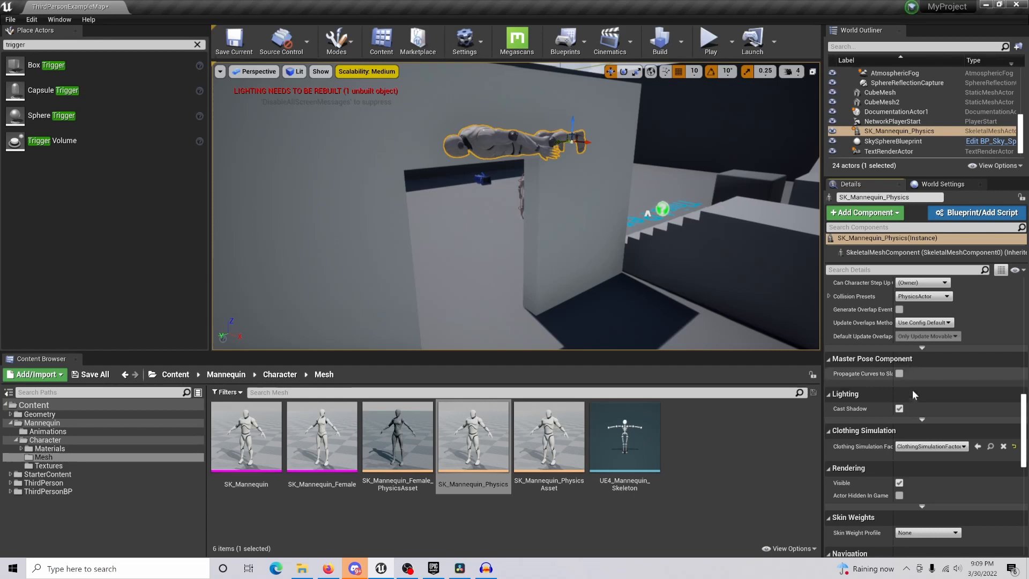
scroll("down", 3)
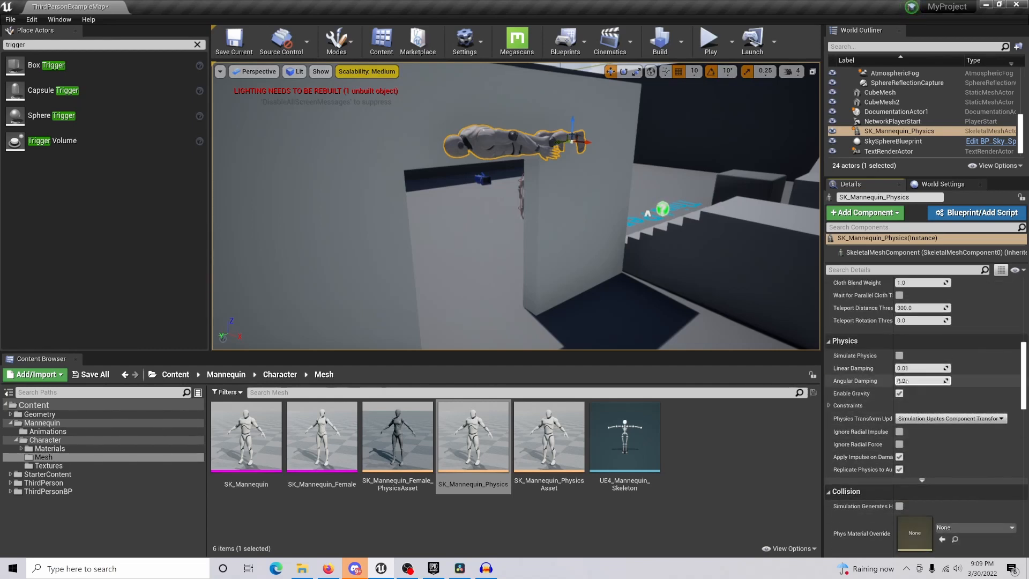
left_click(722, 40)
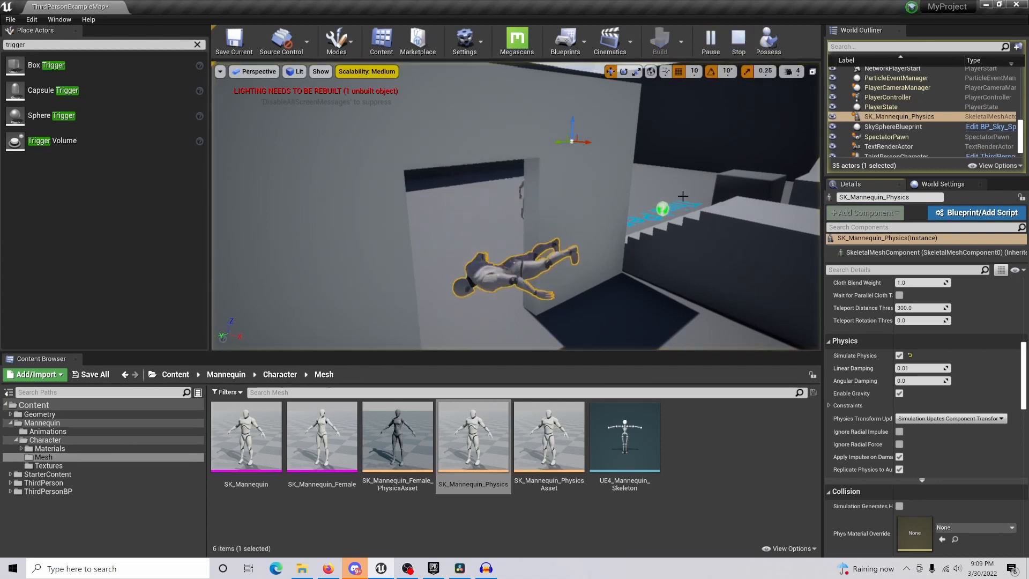
Step: Stop the simulation, re-simulate the level with physics off, and stop again
left_click(737, 41)
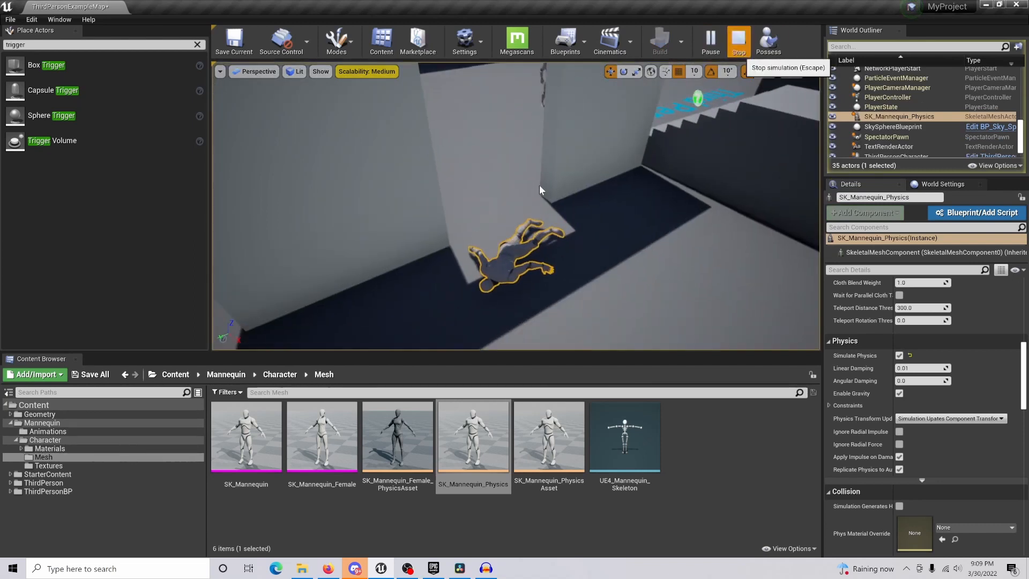
left_click(737, 41)
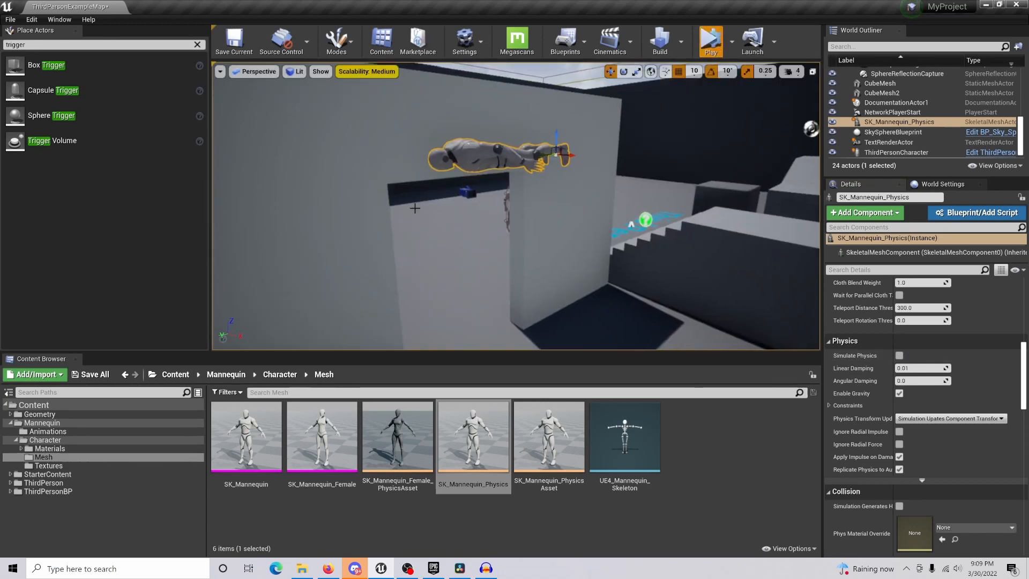
left_click(709, 41)
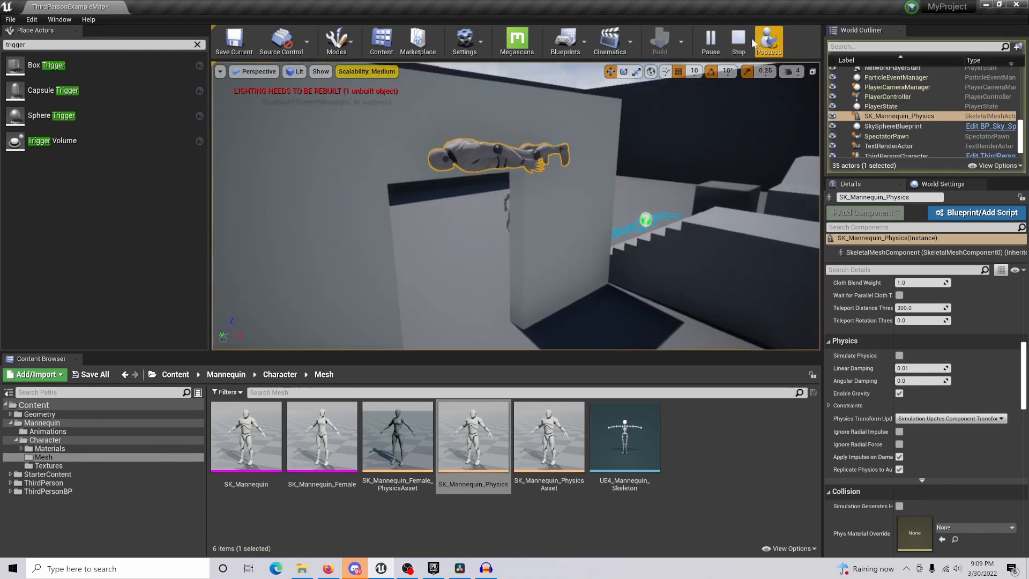
left_click(736, 41)
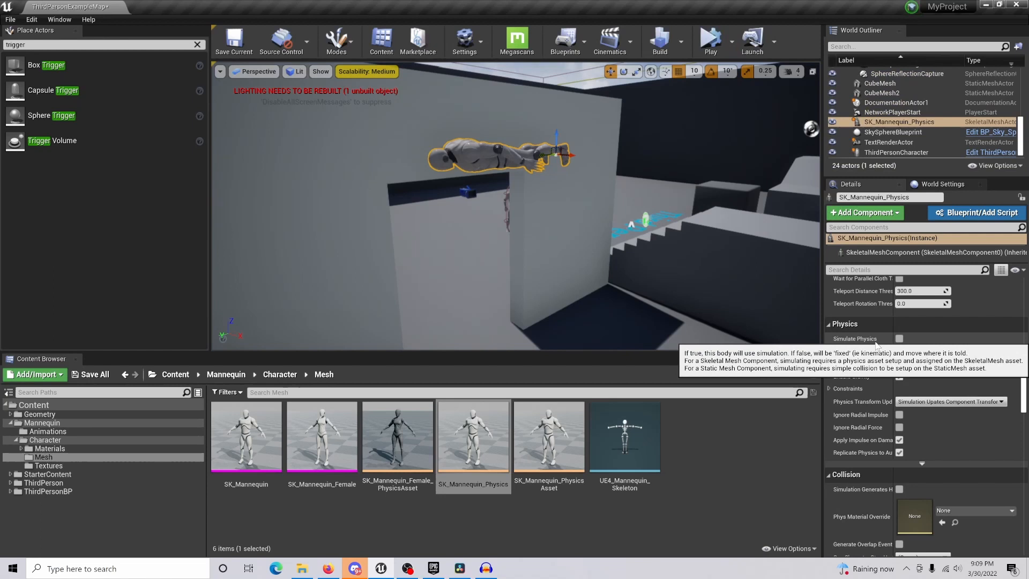
Step: Tick Actor Hidden In Game on the mannequin and simulate to confirm it stays hidden
scroll("down", 3)
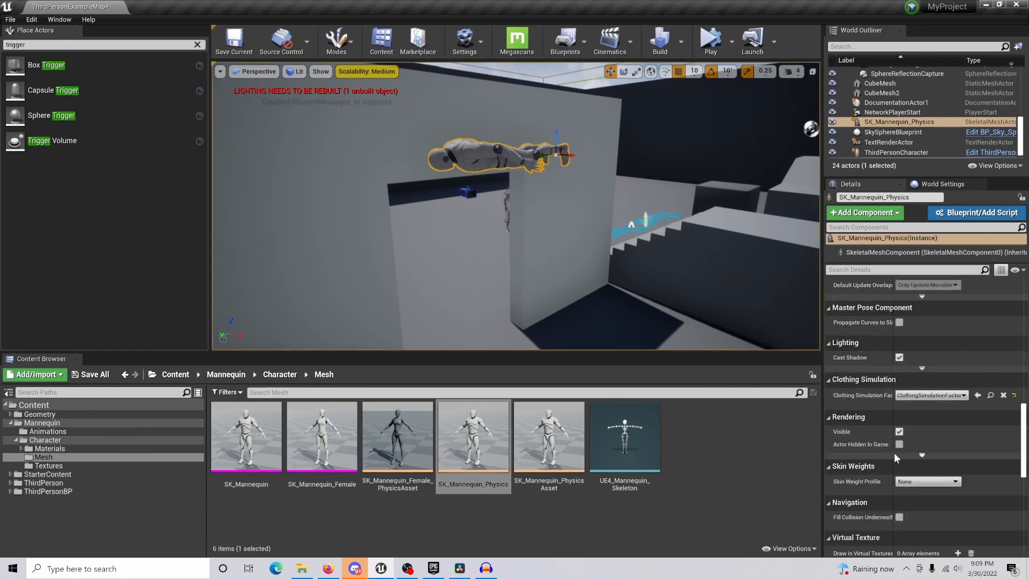
left_click(900, 444)
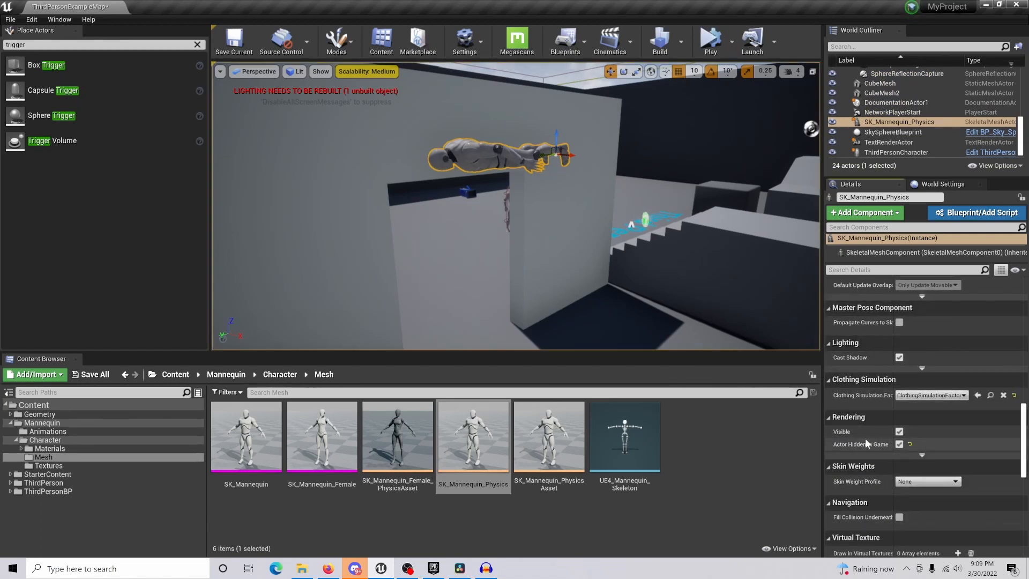
left_click(709, 41)
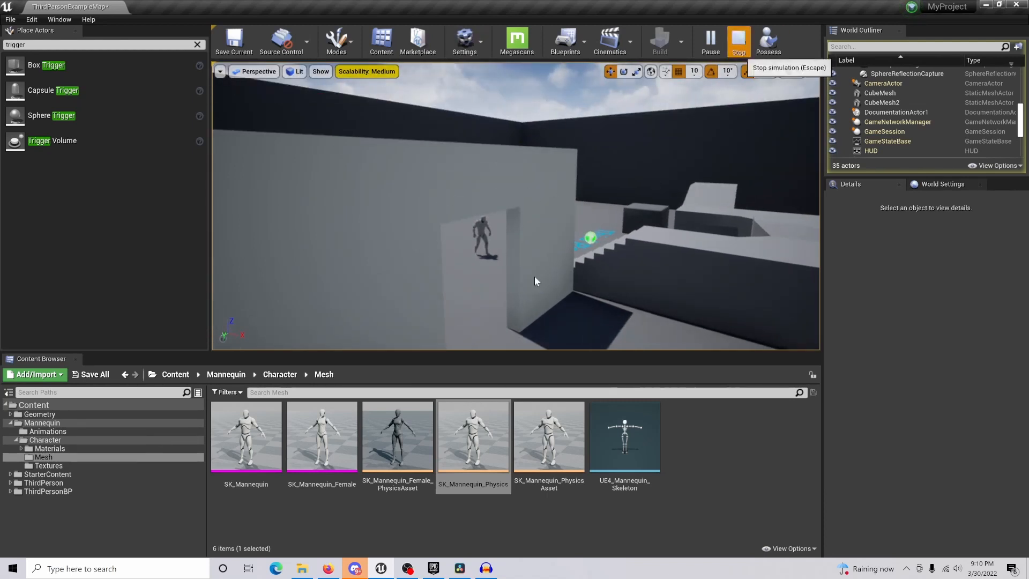
Step: Stop the simulation and place a Box Trigger into the doorway beneath the mannequin
left_click(738, 39)
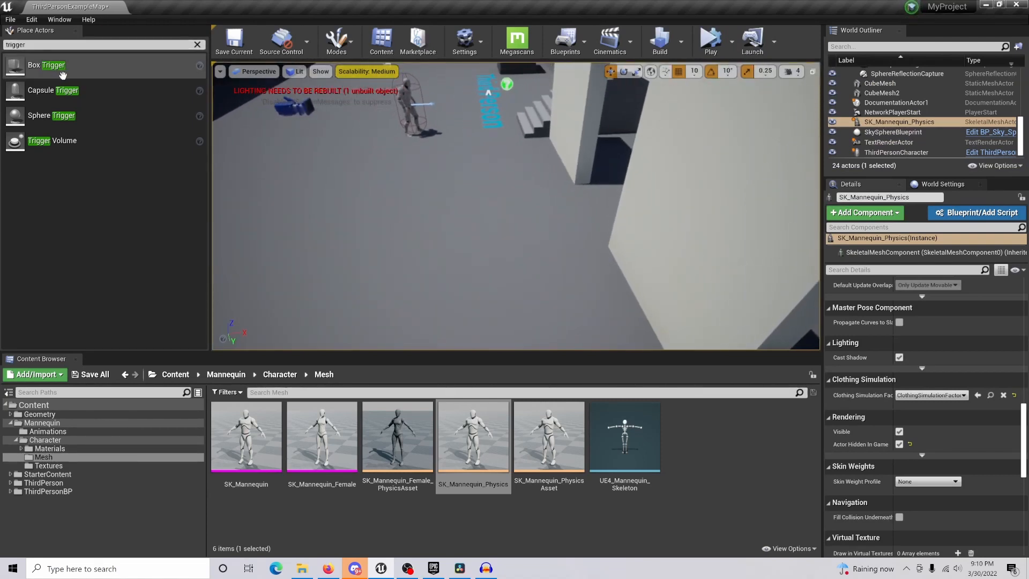
left_click_drag(46, 65, 394, 196)
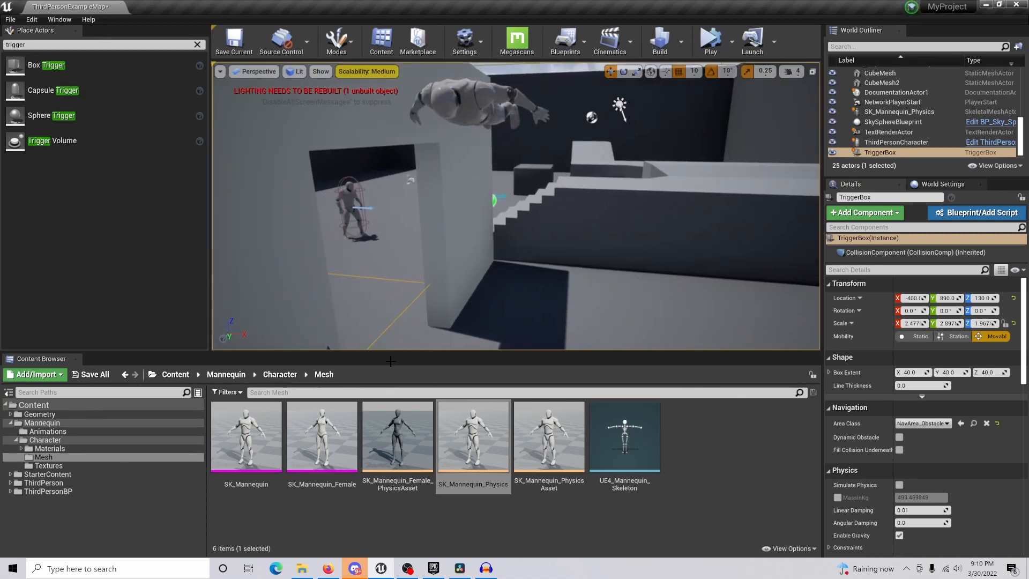
Step: Open the Level Blueprint and add a TriggerBox OnActorBeginOverlap event node, moved left
left_click(564, 41)
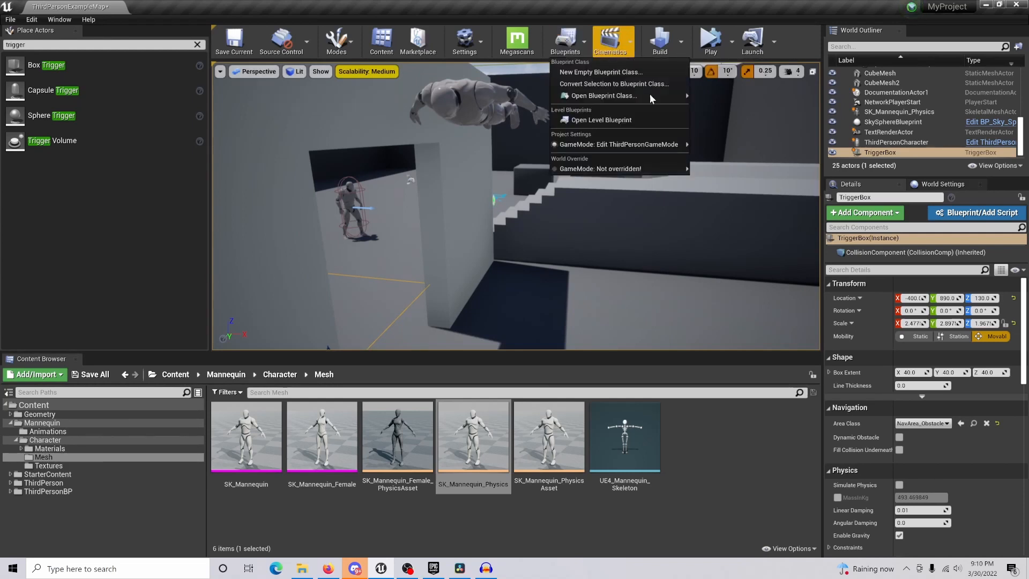
left_click(600, 120)
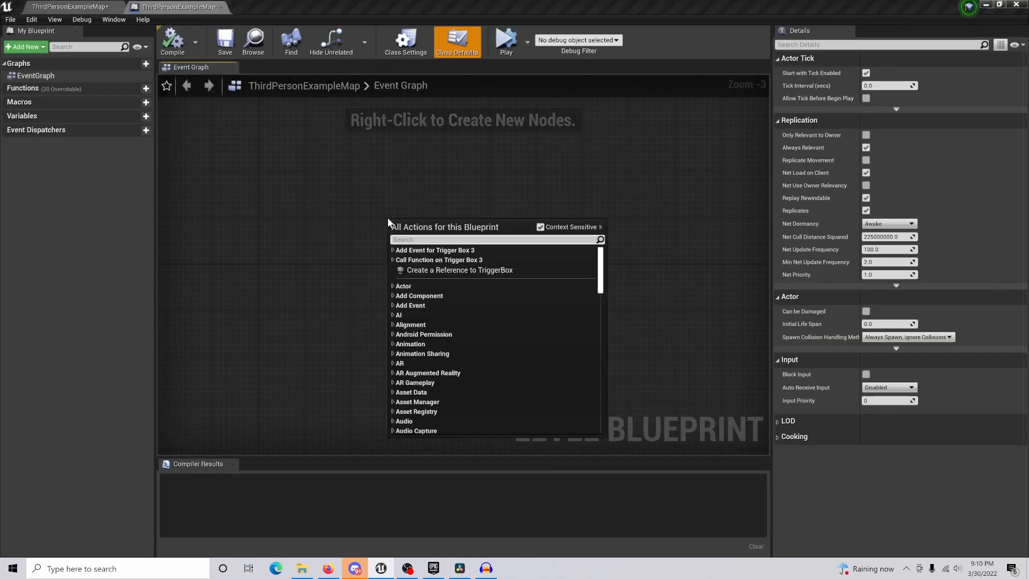
left_click(392, 250)
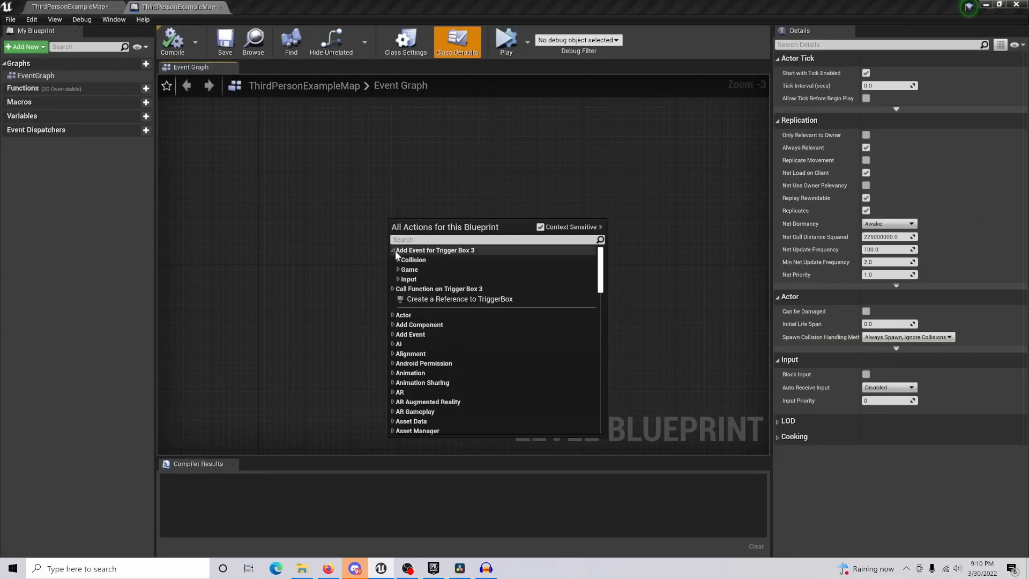
left_click(412, 259)
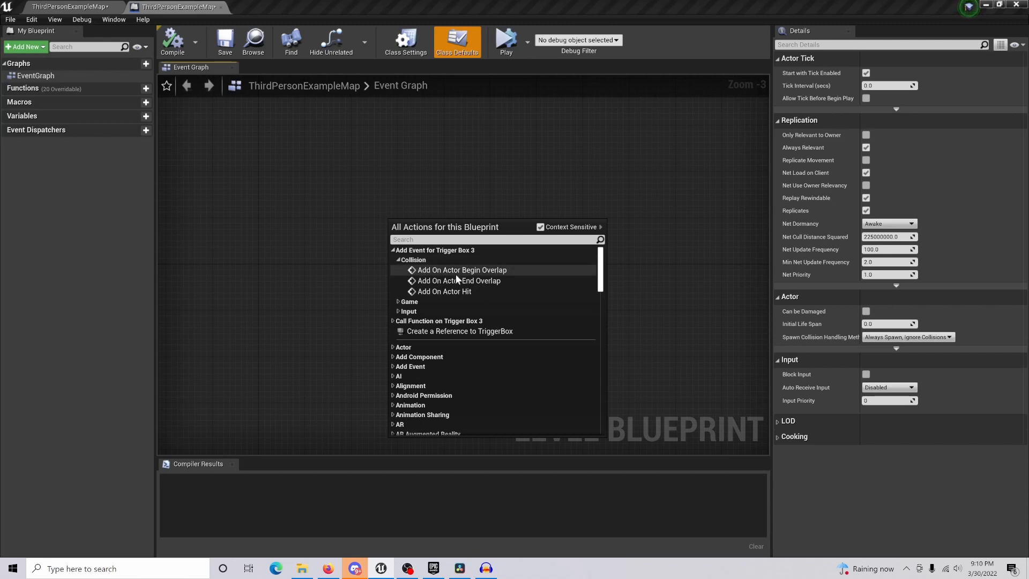
left_click(462, 269)
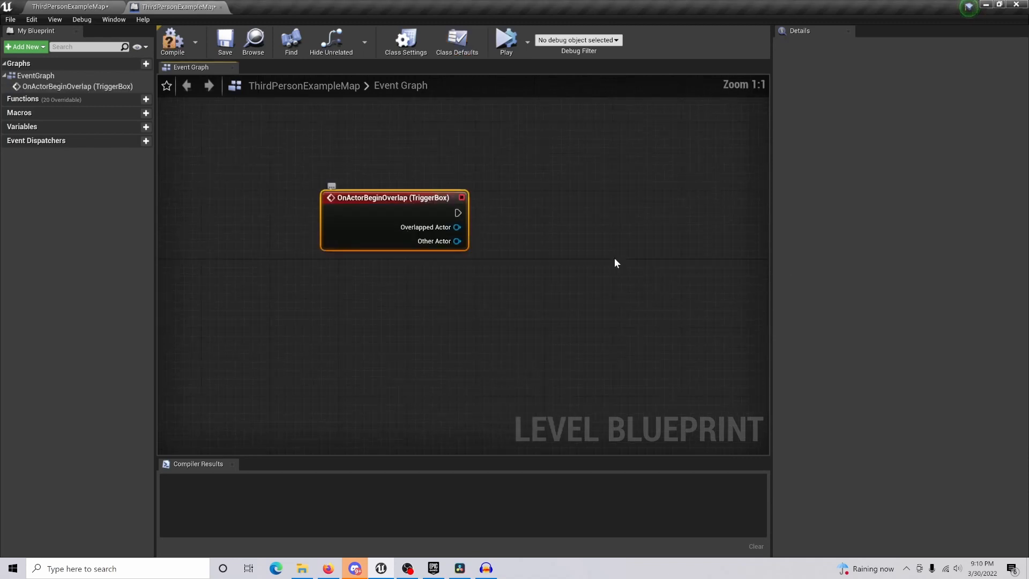
left_click_drag(392, 198, 357, 213)
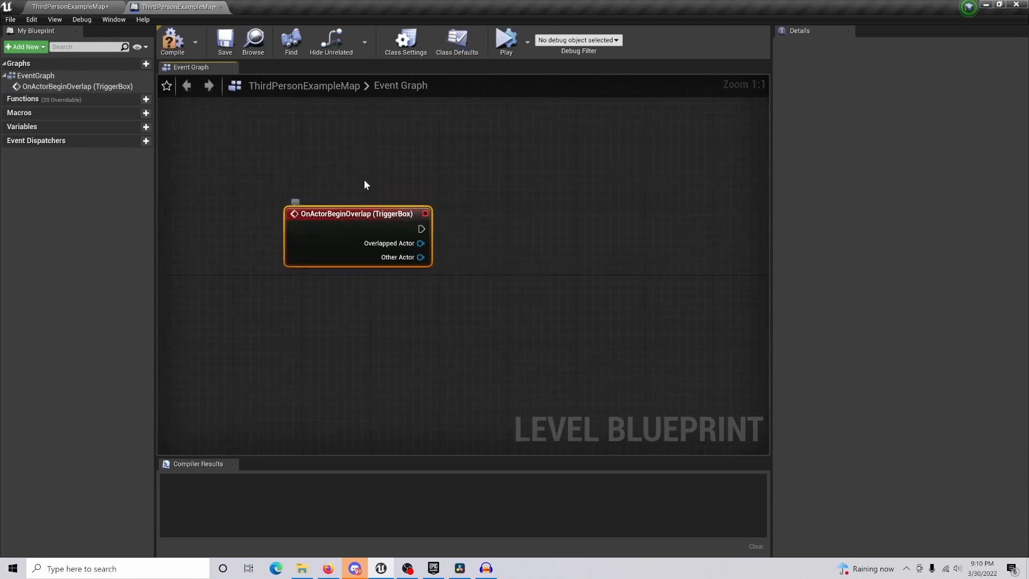
left_click_drag(357, 213, 311, 220)
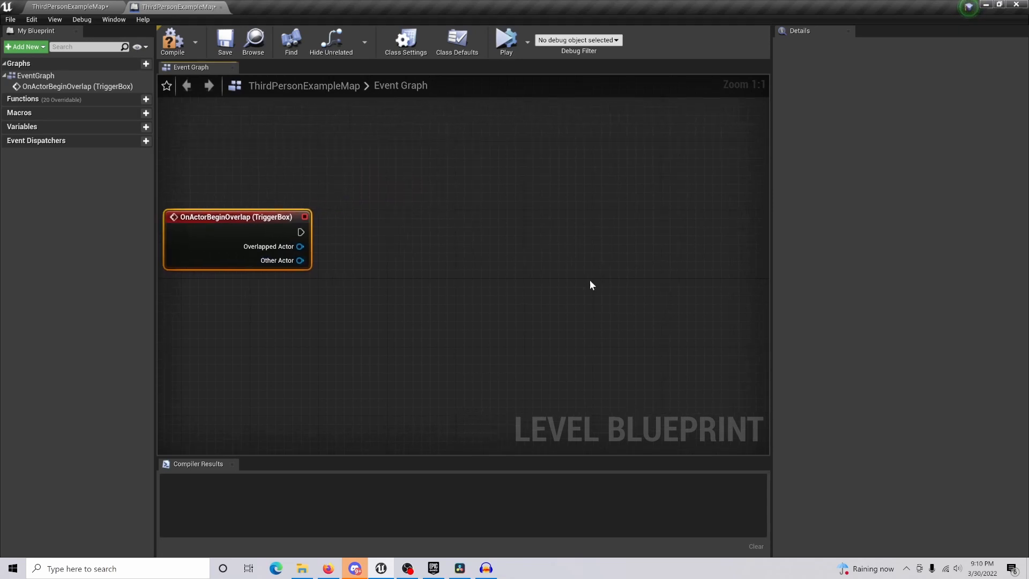
mouse_move(301, 232)
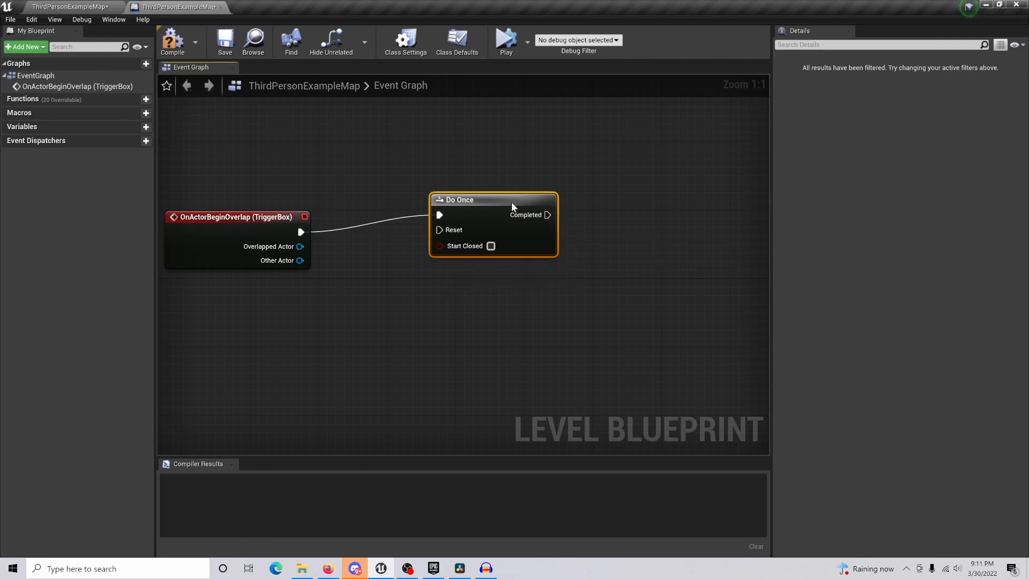
Step: Line up the Do Once node with the overlap event
left_click_drag(459, 200, 475, 216)
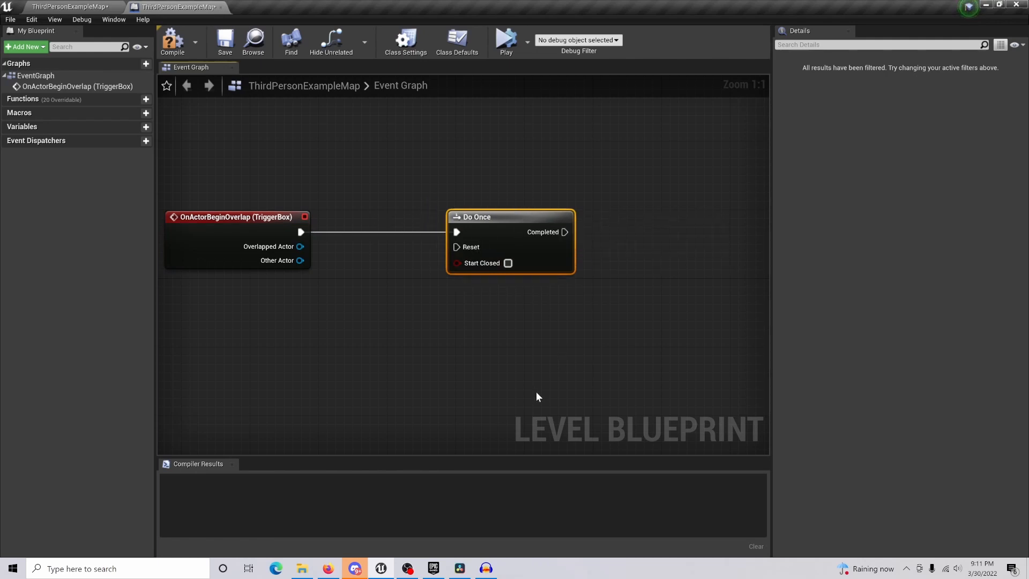
mouse_move(652, 407)
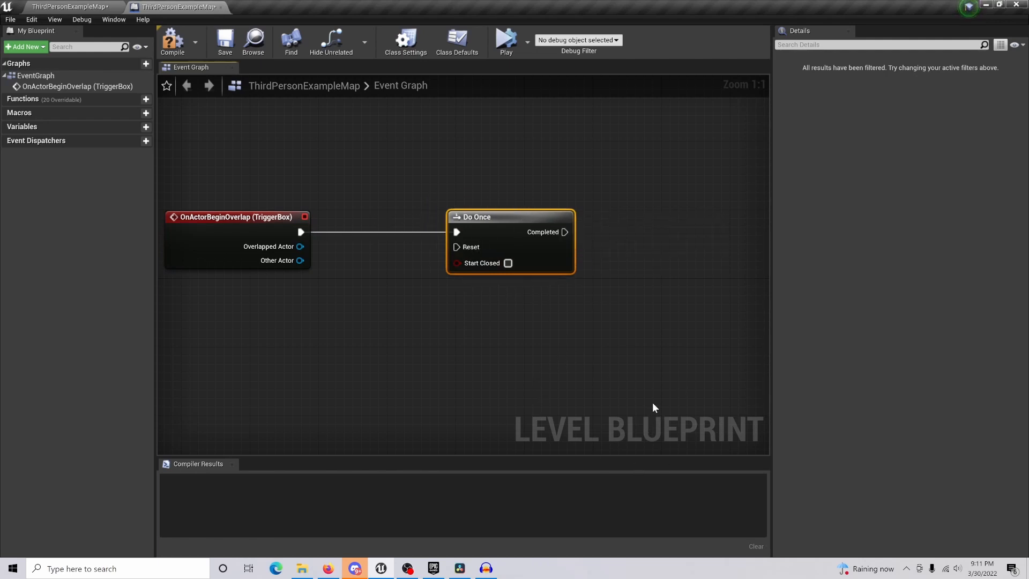
mouse_move(616, 398)
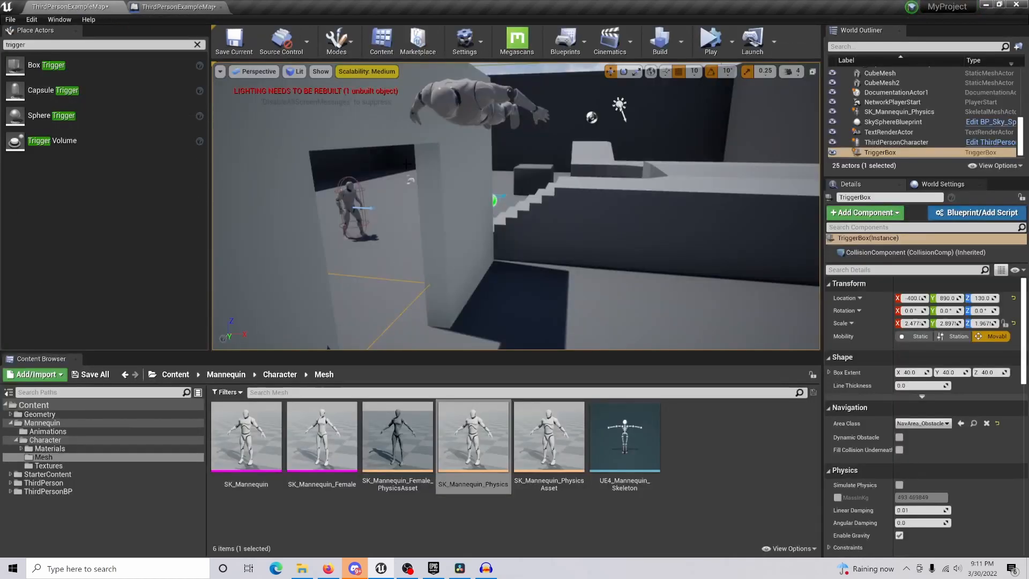
Step: Select SK_Mannequin_Physics and create a reference to it in the level blueprint
left_click(898, 111)
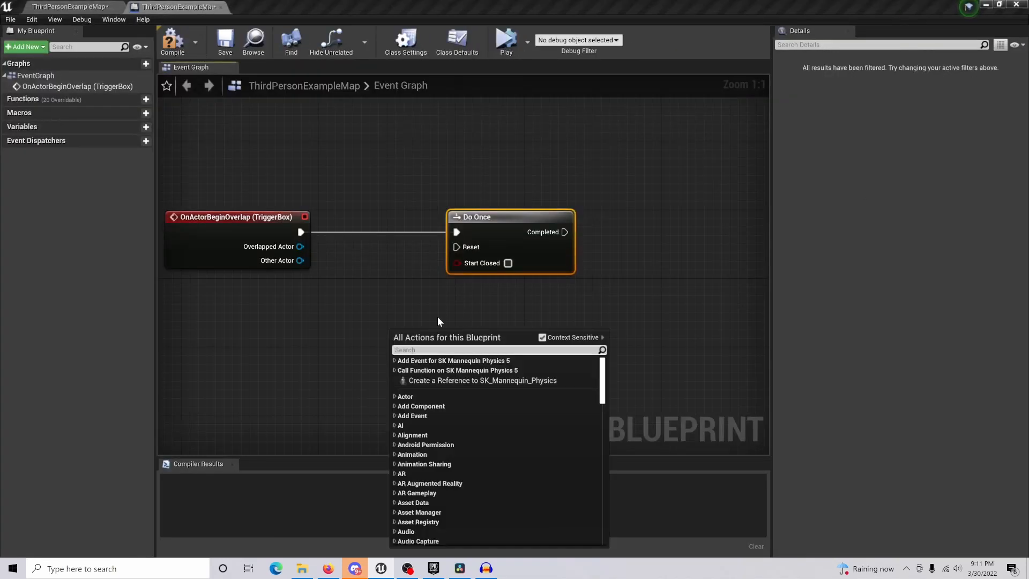
left_click(482, 380)
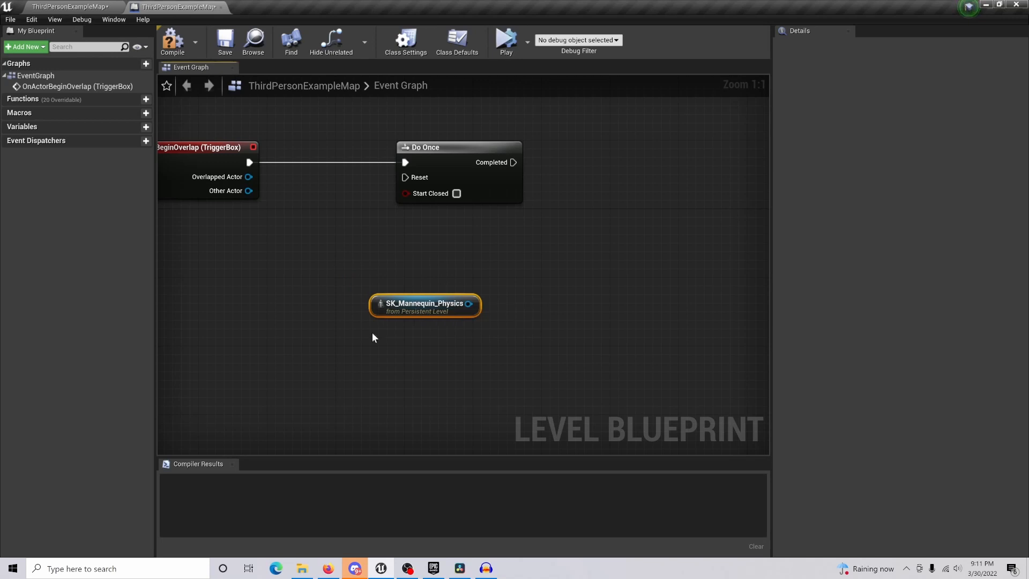
mouse_move(502, 316)
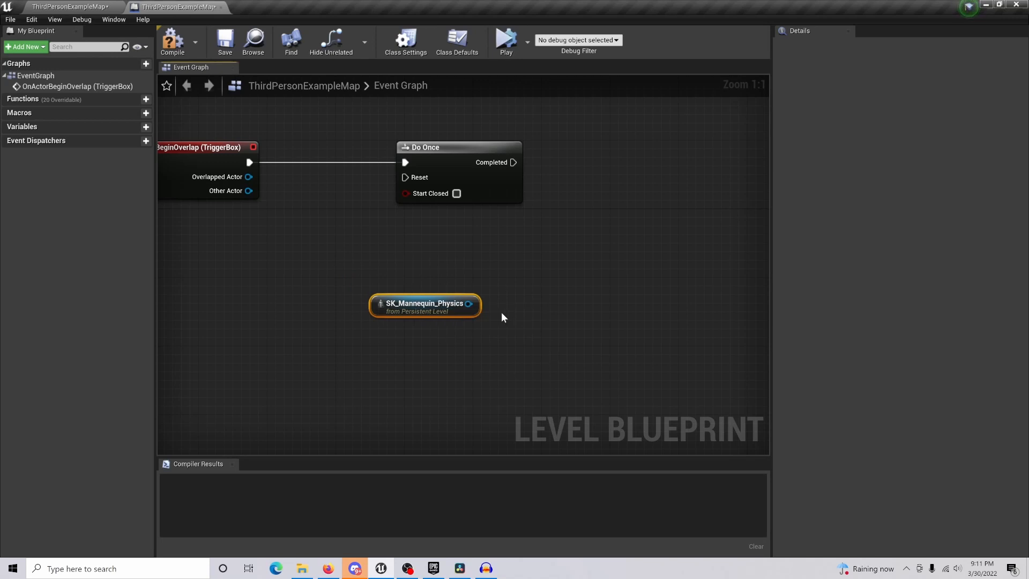
mouse_move(593, 350)
type("s")
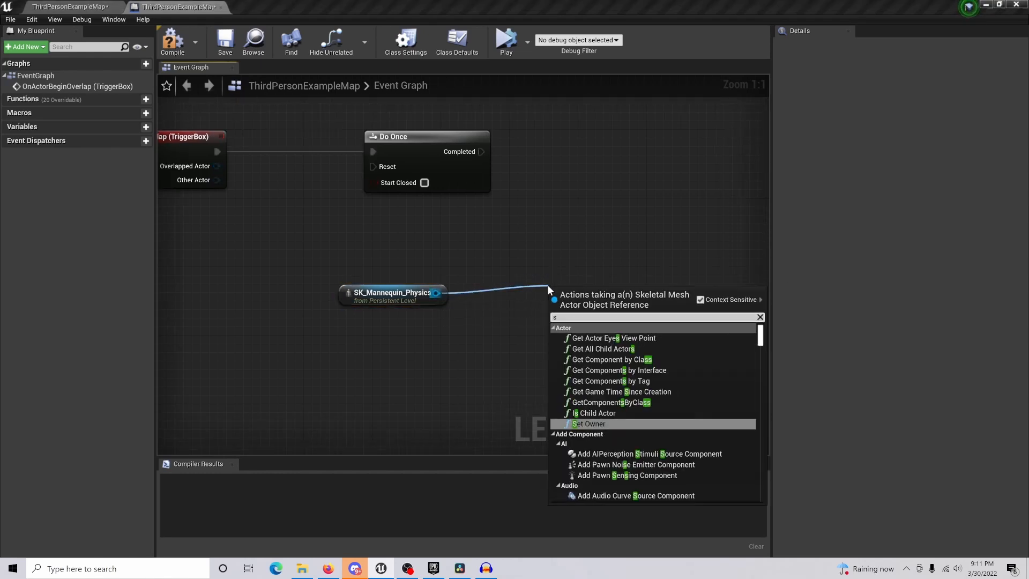
Step: Add Set Simulate Physics on the mannequin's skeletal mesh with Simulate ticked
type("et")
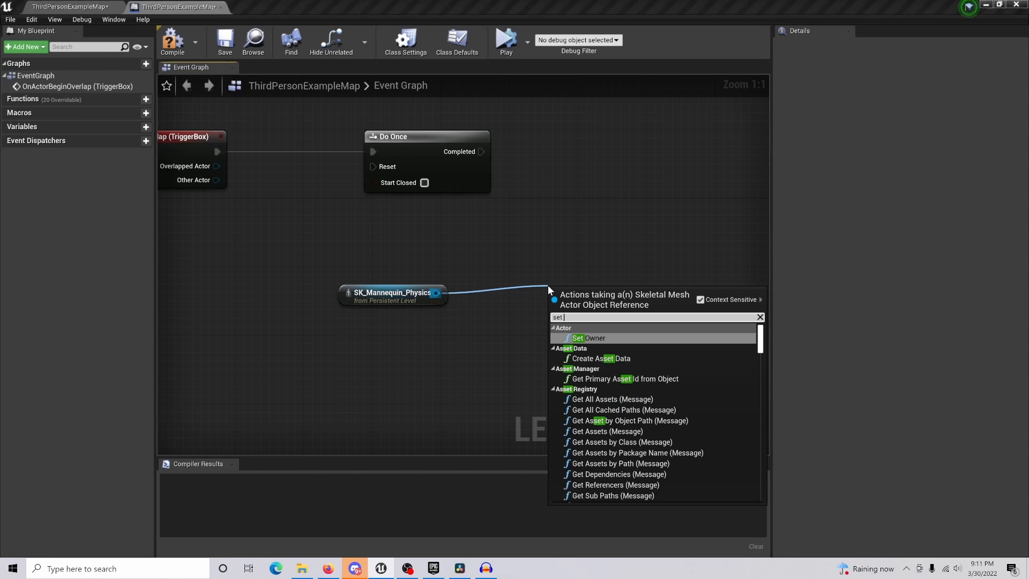
type("sim")
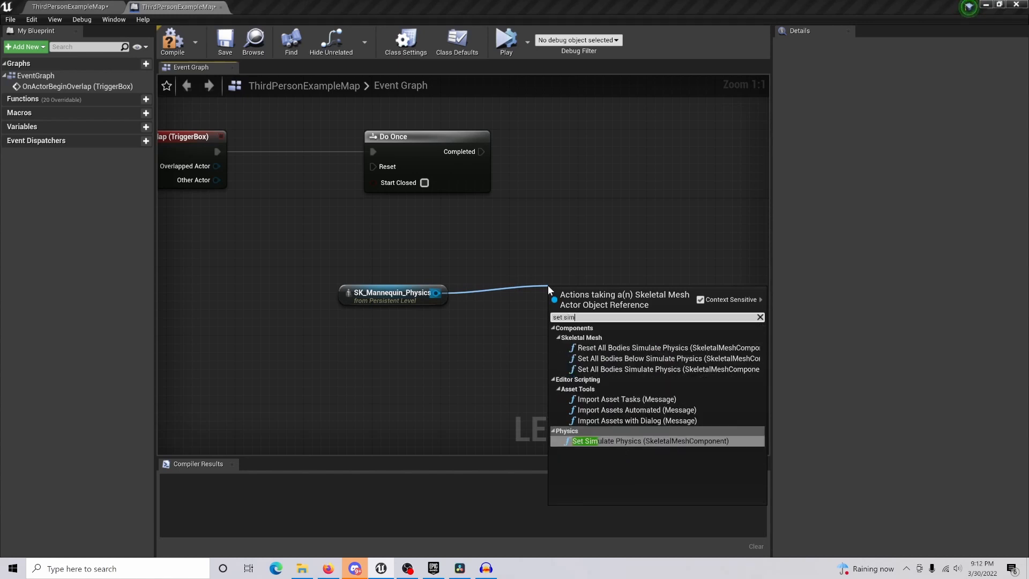
left_click(652, 440)
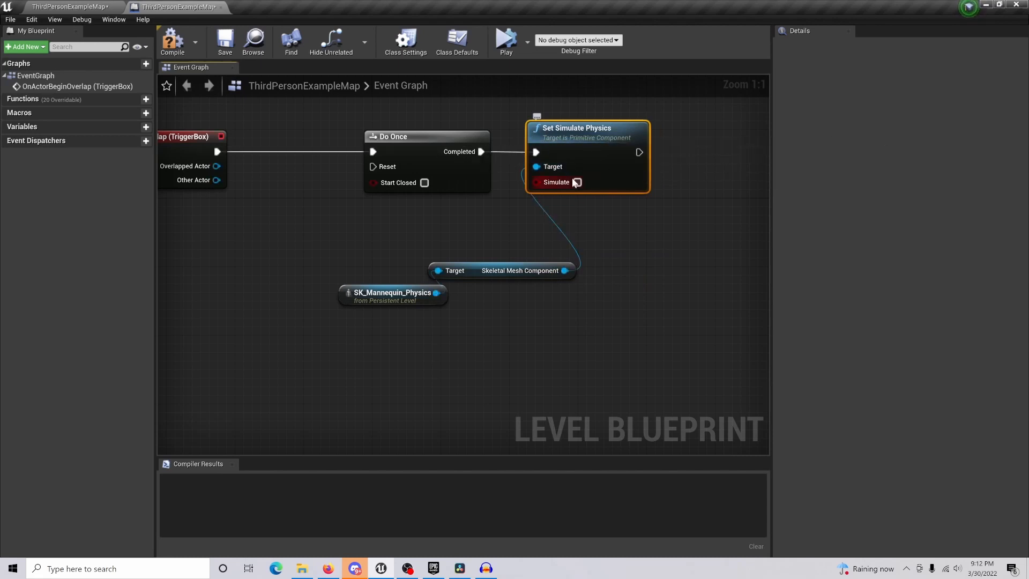
left_click(576, 181)
type("s")
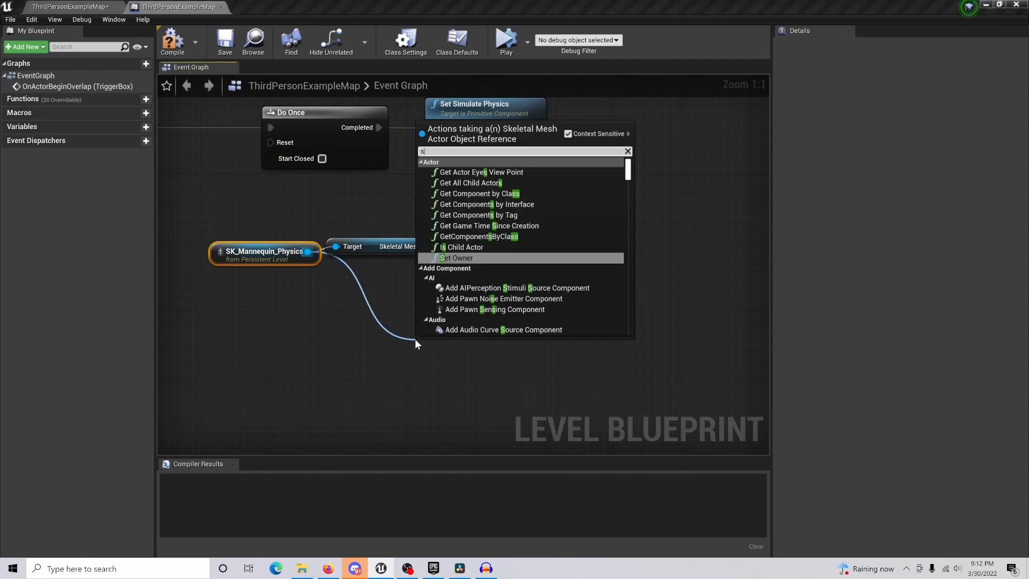
Step: Add Set Actor Hidden In Game with New Hidden off, then return to the level editor
type("et actor")
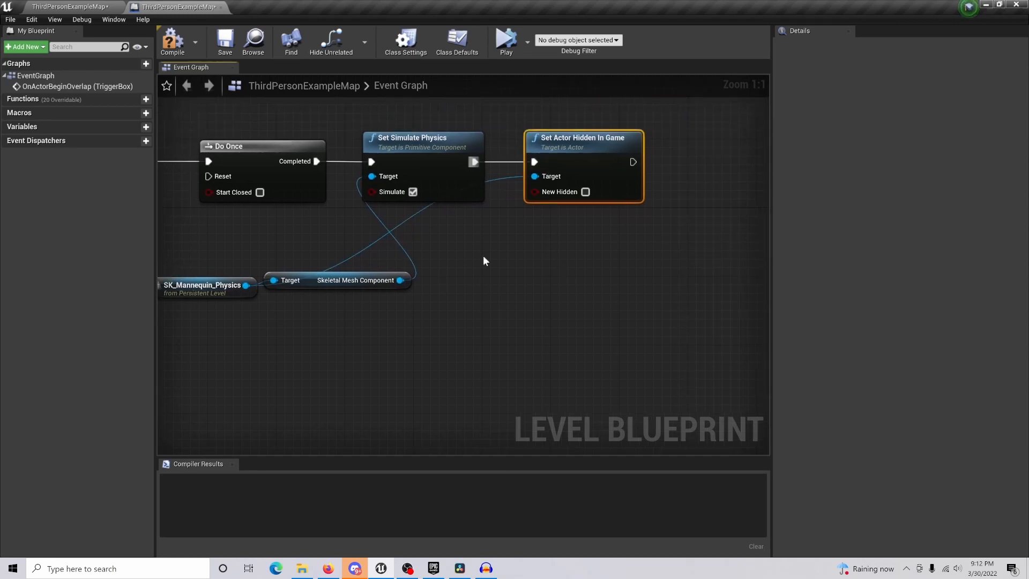
mouse_move(627, 277)
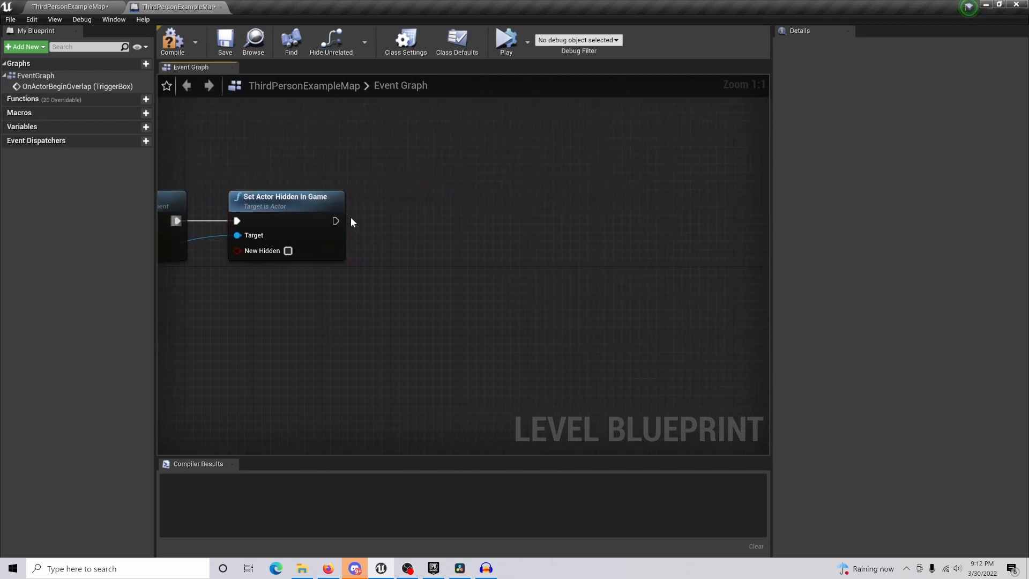
mouse_move(462, 189)
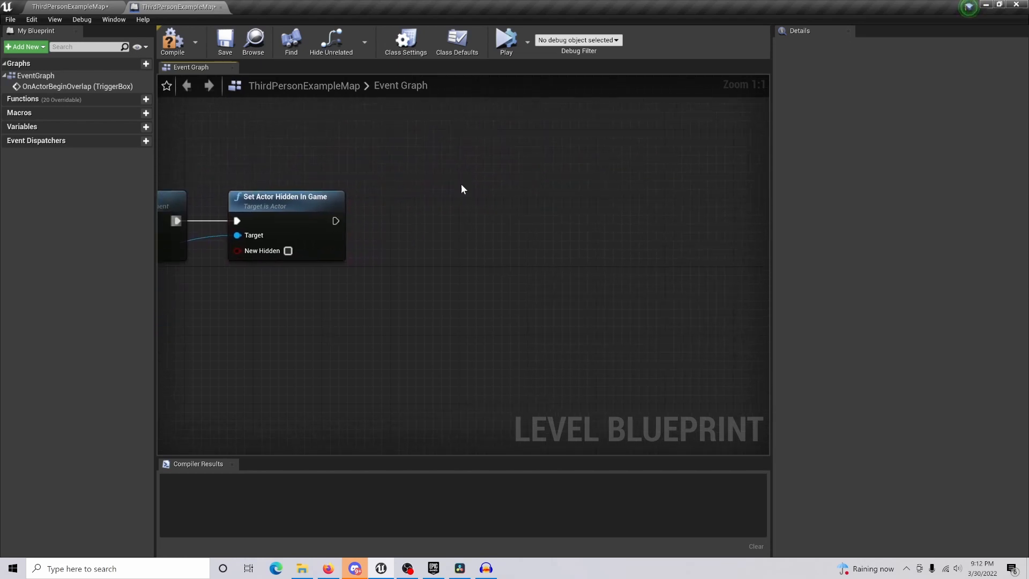
mouse_move(321, 217)
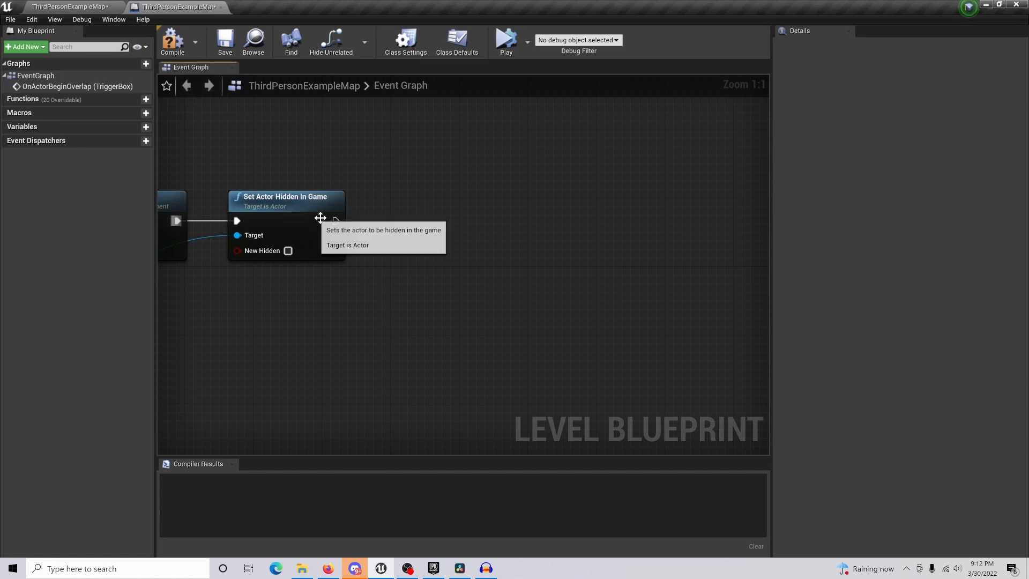
mouse_move(409, 177)
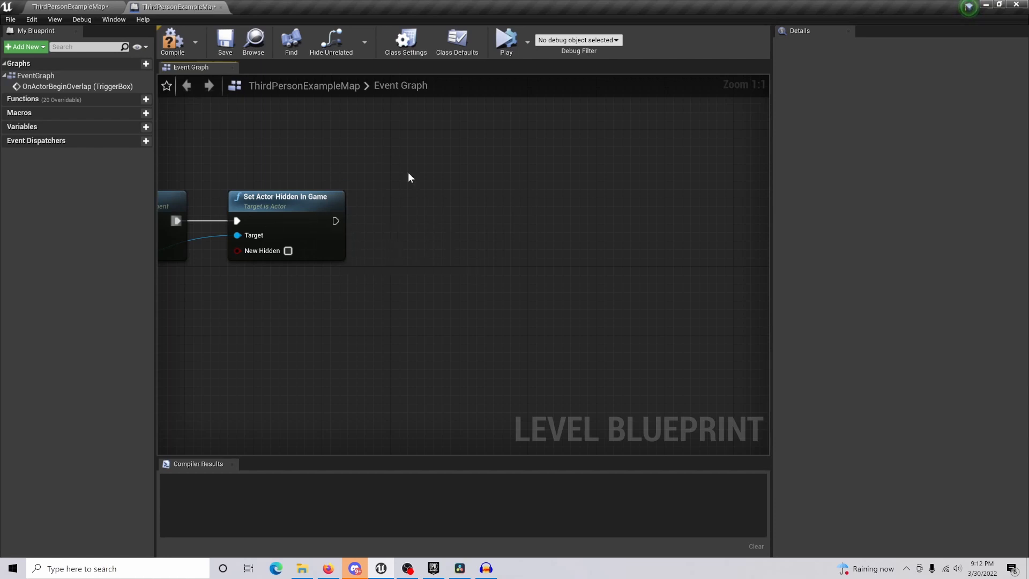
left_click(172, 41)
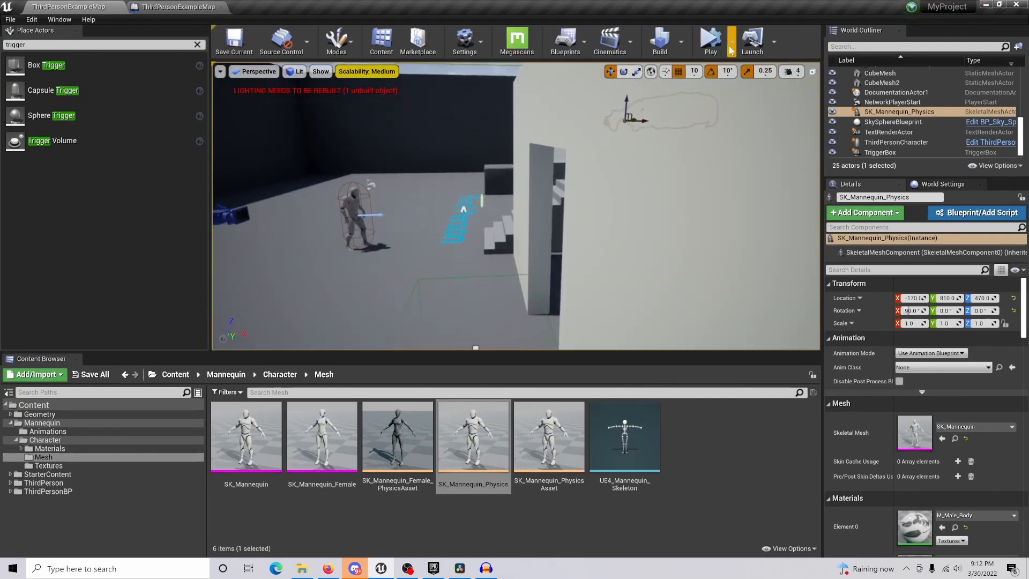
Step: Play the level in the Selected Viewport
left_click(731, 41)
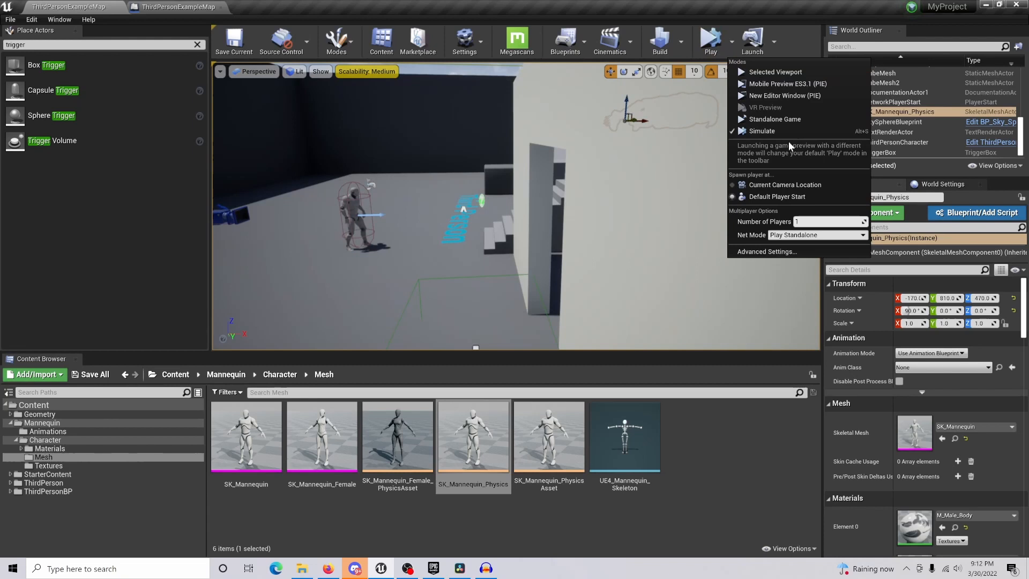
left_click(775, 71)
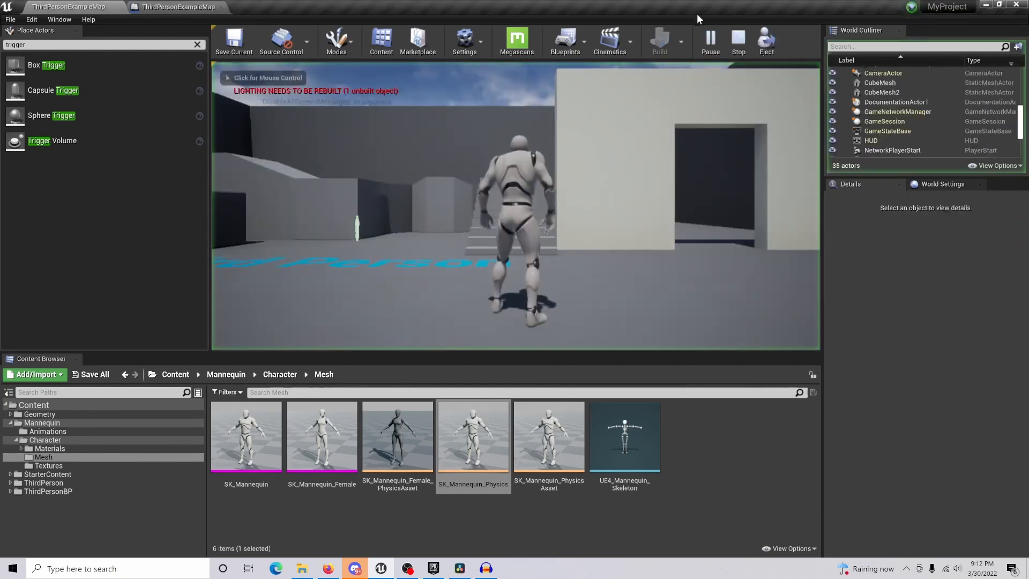